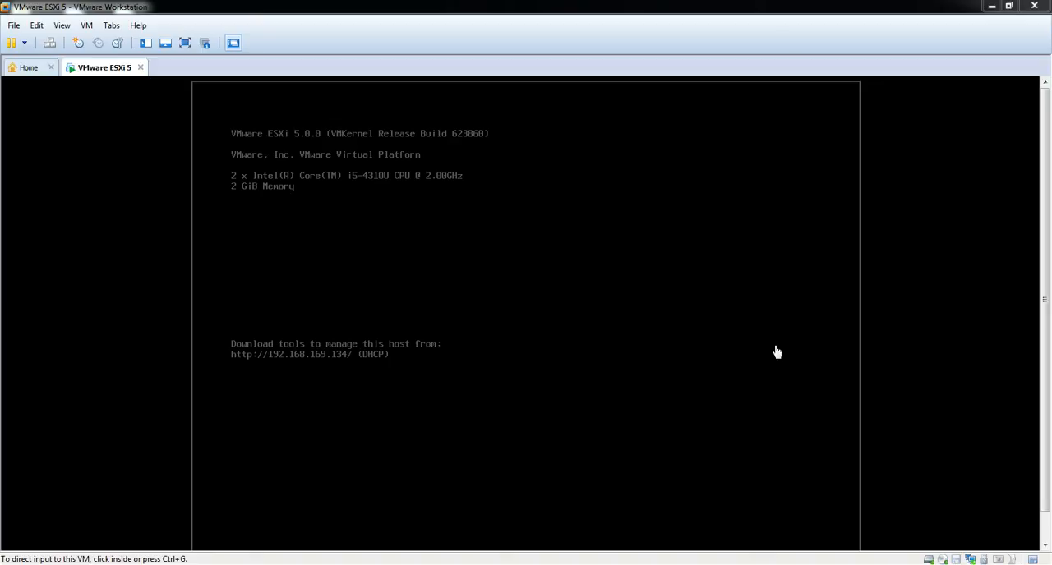
pyautogui.moveTo(602, 261)
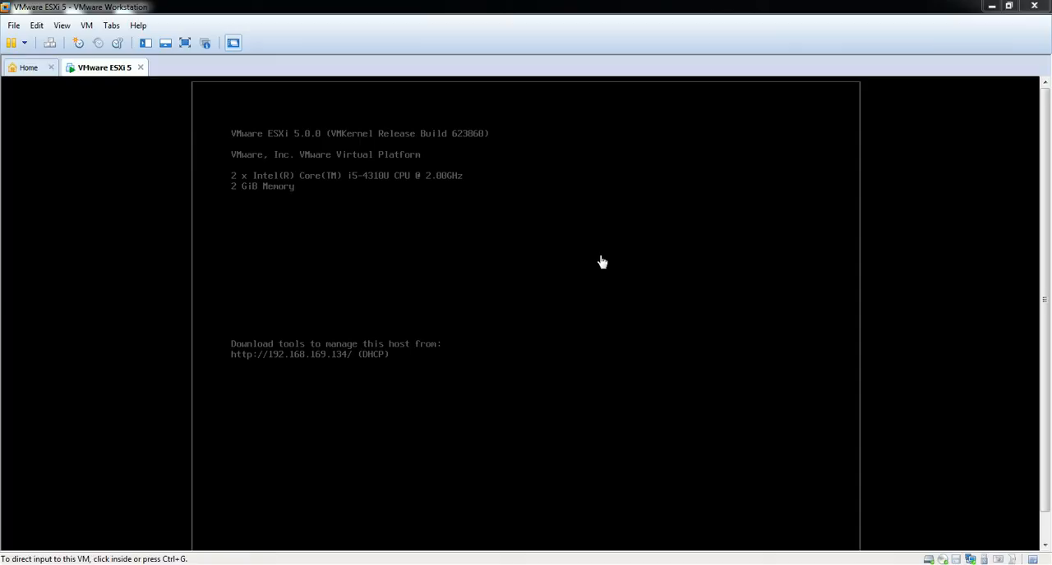
pyautogui.moveTo(450, 326)
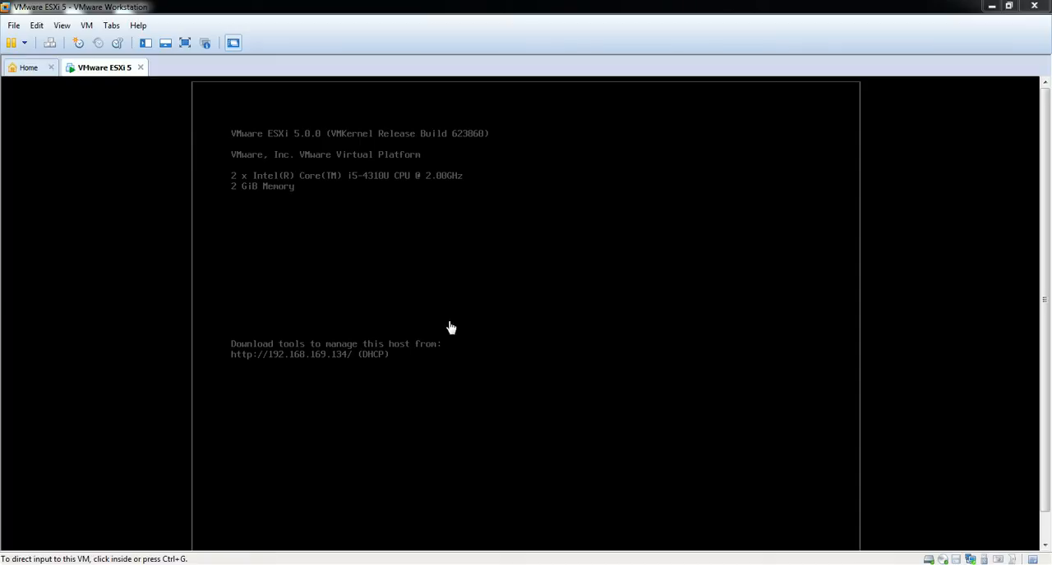
pyautogui.moveTo(489, 240)
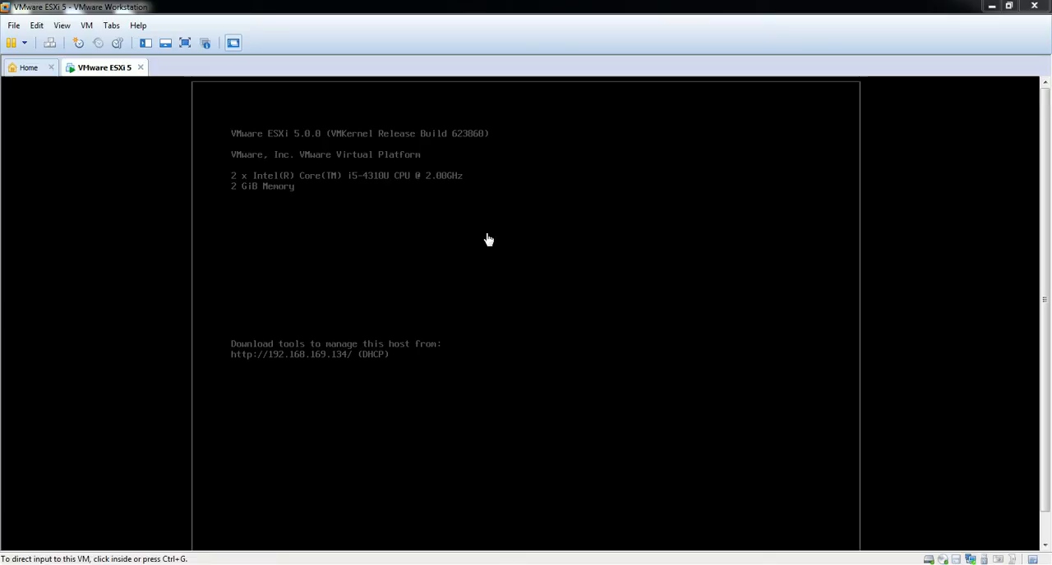
pyautogui.moveTo(365, 222)
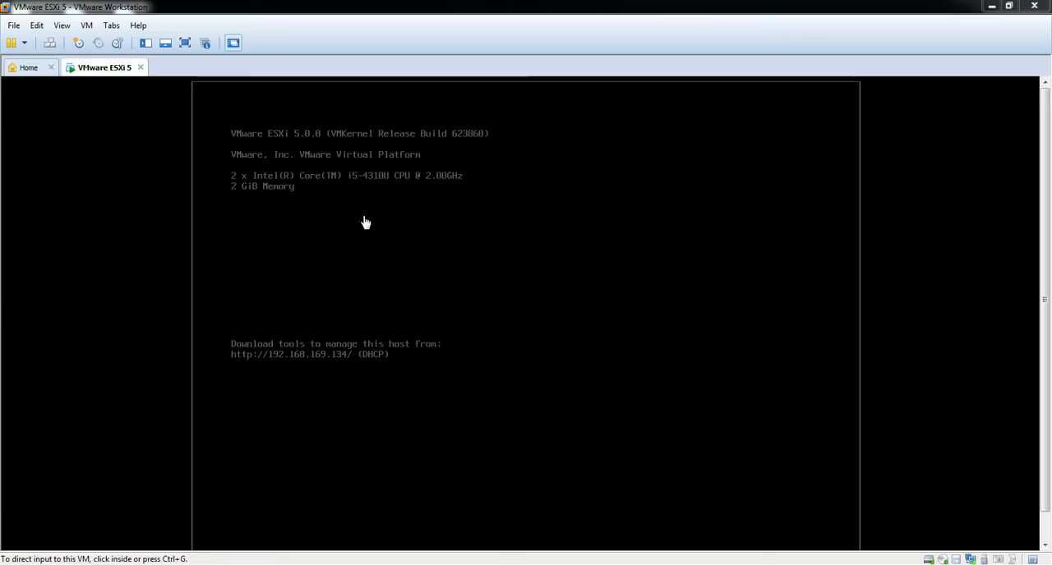
pyautogui.moveTo(413, 218)
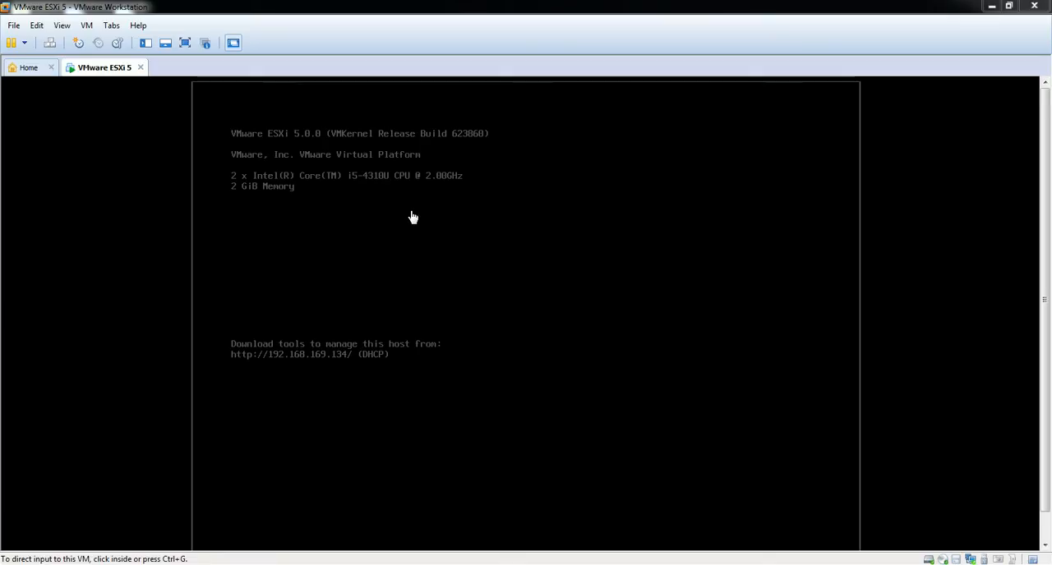
pyautogui.moveTo(159, 11)
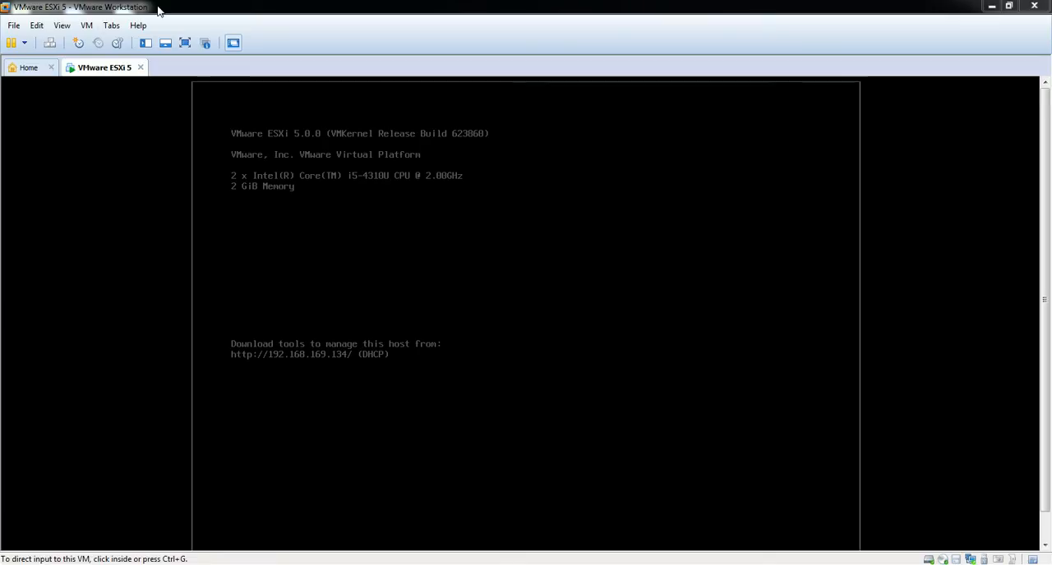
pyautogui.moveTo(445, 269)
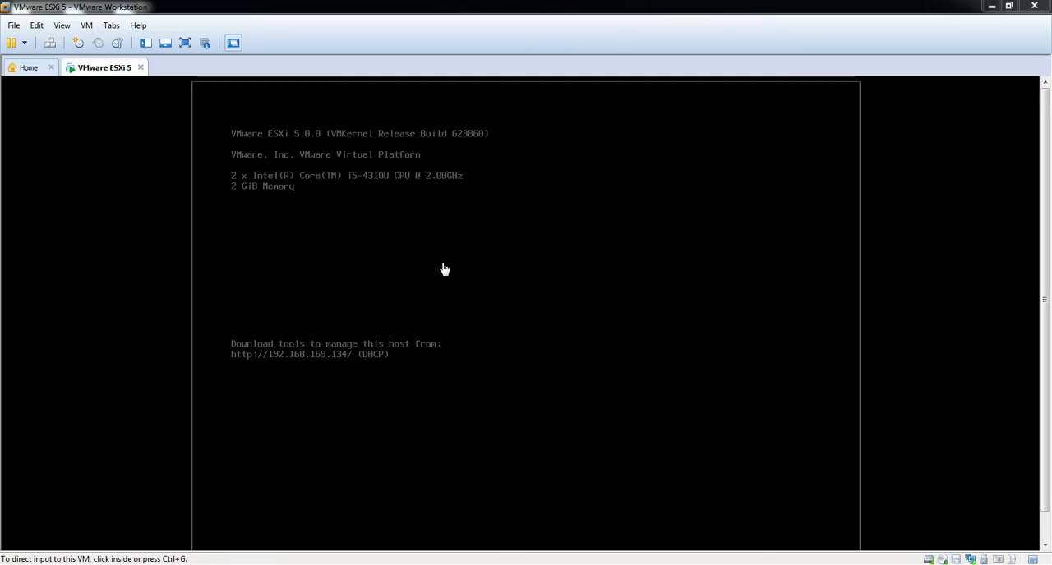
pyautogui.moveTo(402, 199)
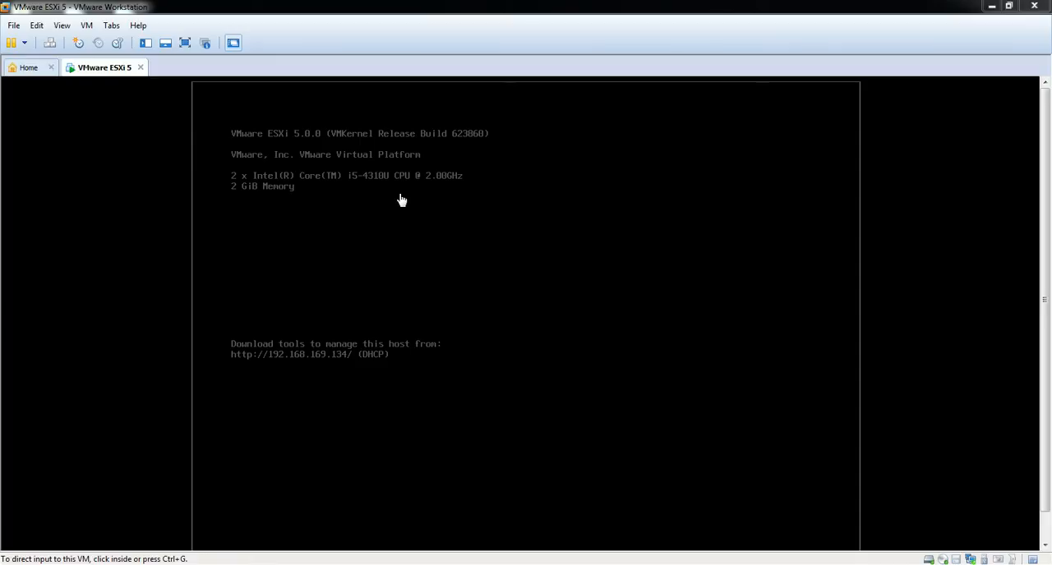
pyautogui.moveTo(254, 141)
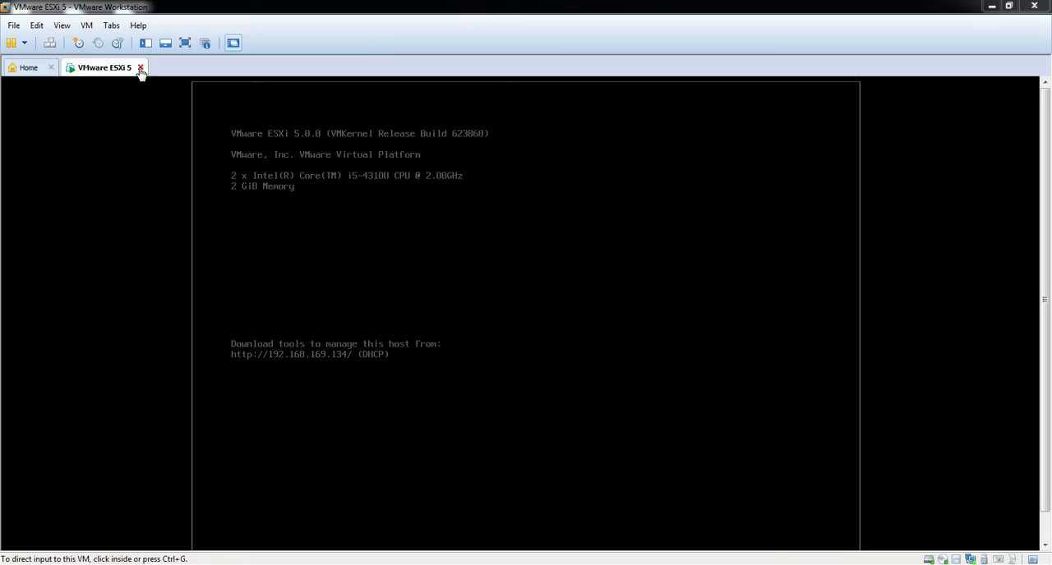
pyautogui.moveTo(211, 74)
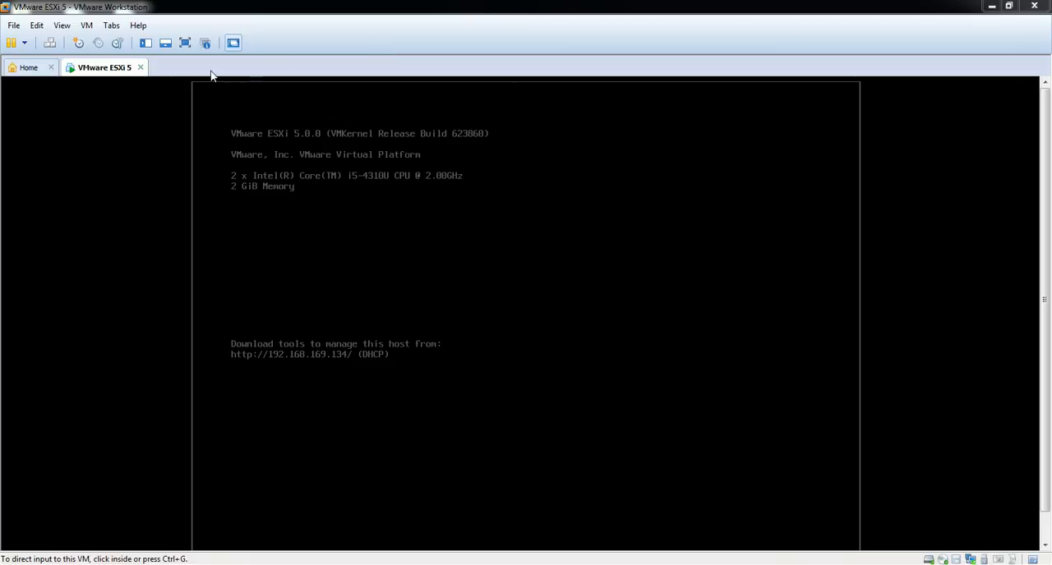
pyautogui.moveTo(359, 193)
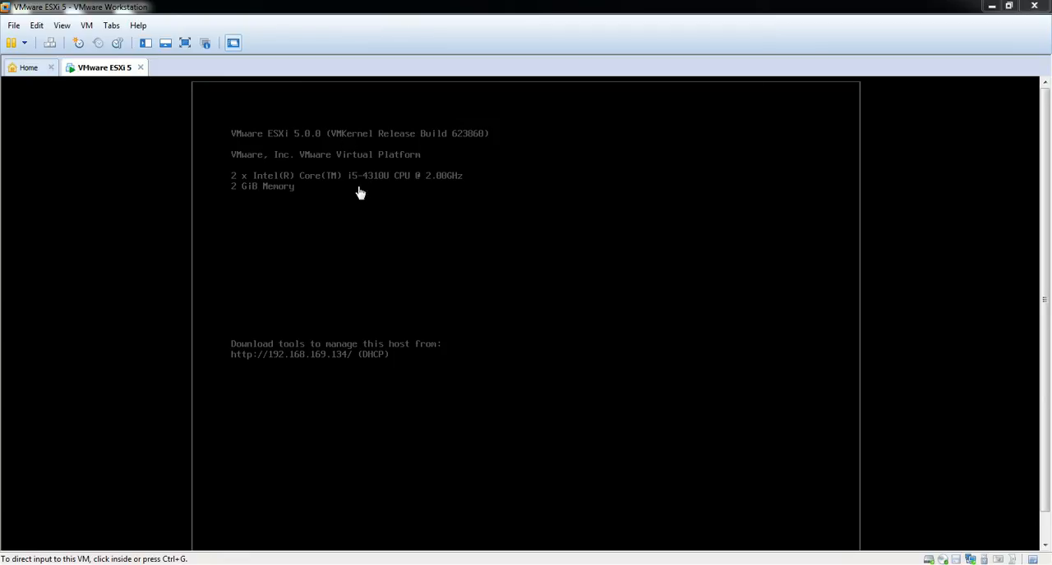
pyautogui.moveTo(442, 151)
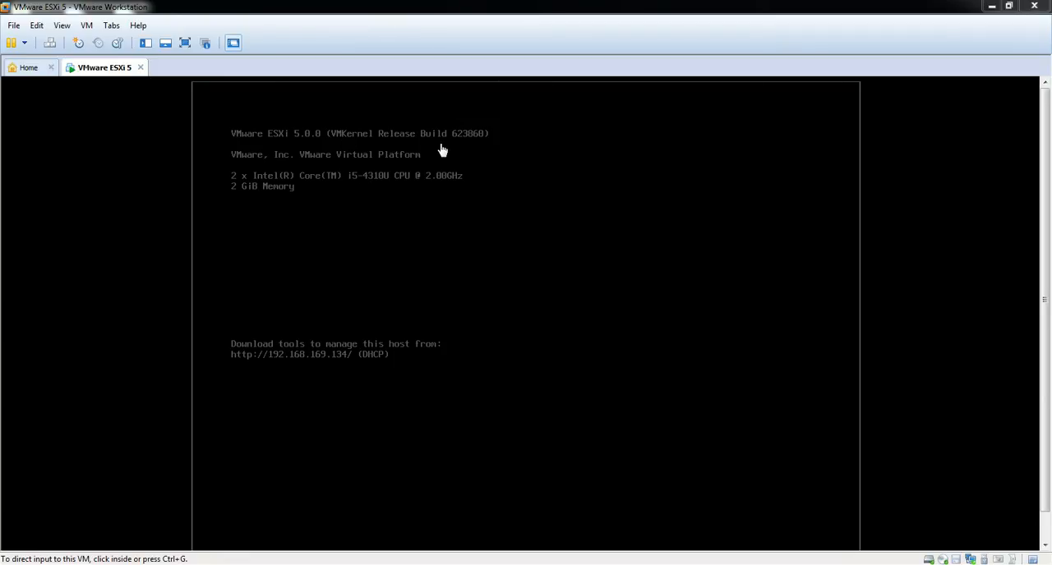
pyautogui.moveTo(449, 154)
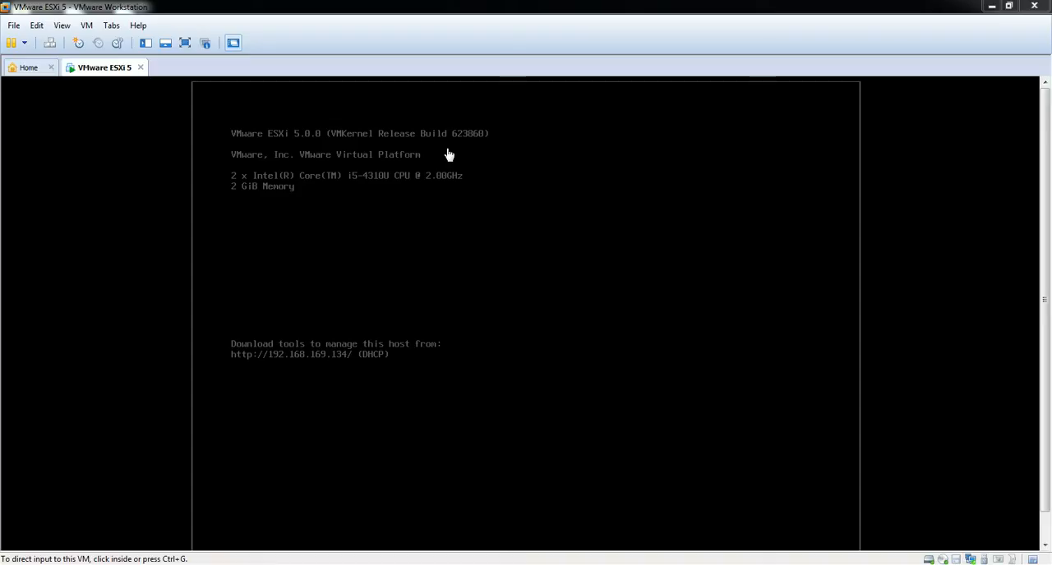
pyautogui.moveTo(107, 73)
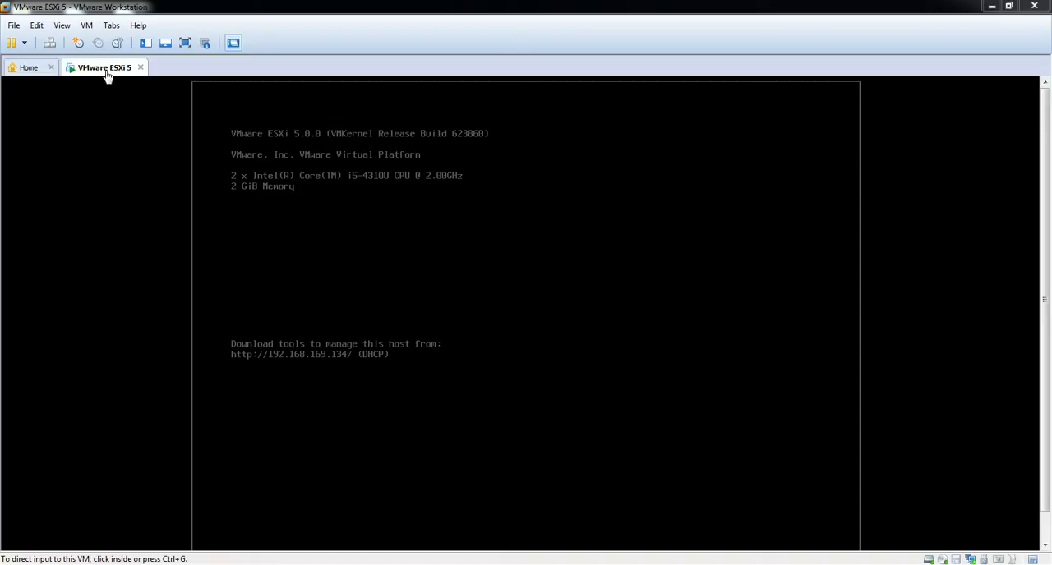
# Step: Show the ESXi 5 VM's 40 GB SCSI hard disk details in its Settings
pyautogui.rightClick(103, 67)
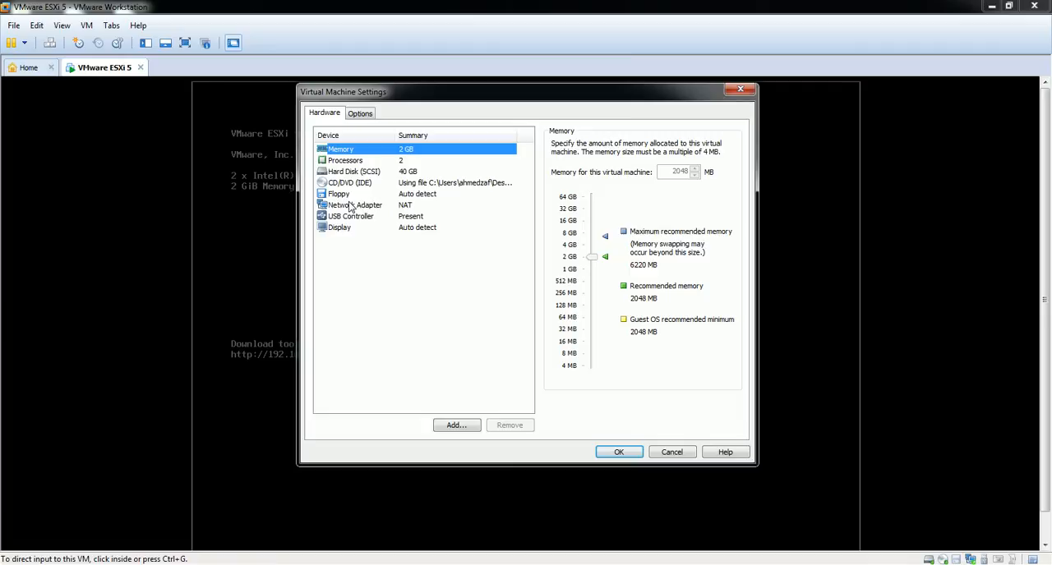
pyautogui.click(353, 171)
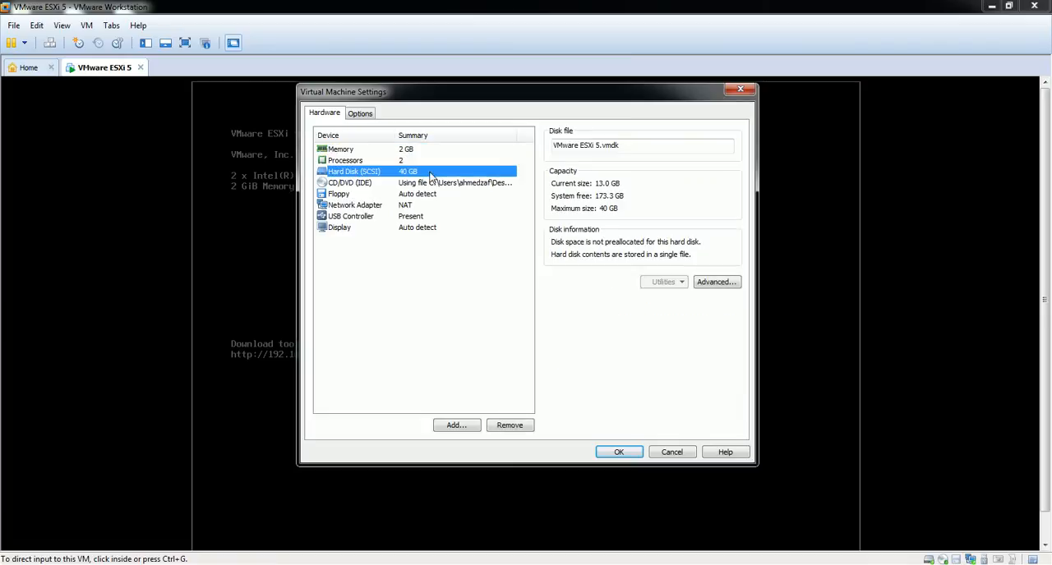
pyautogui.moveTo(421, 176)
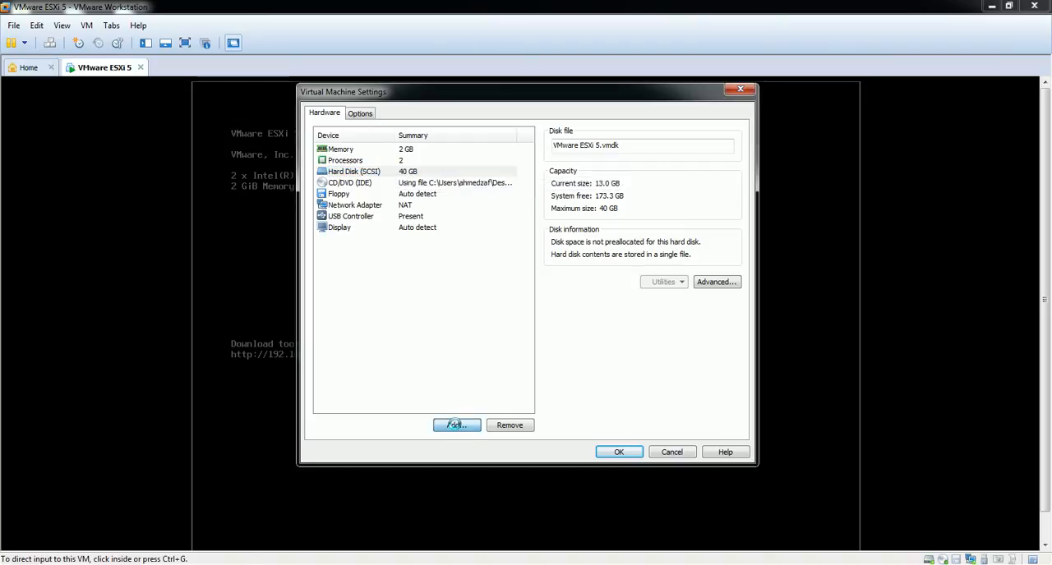
# Step: Add a new hard disk as a new SCSI virtual disk, independent and persistent
pyautogui.click(455, 424)
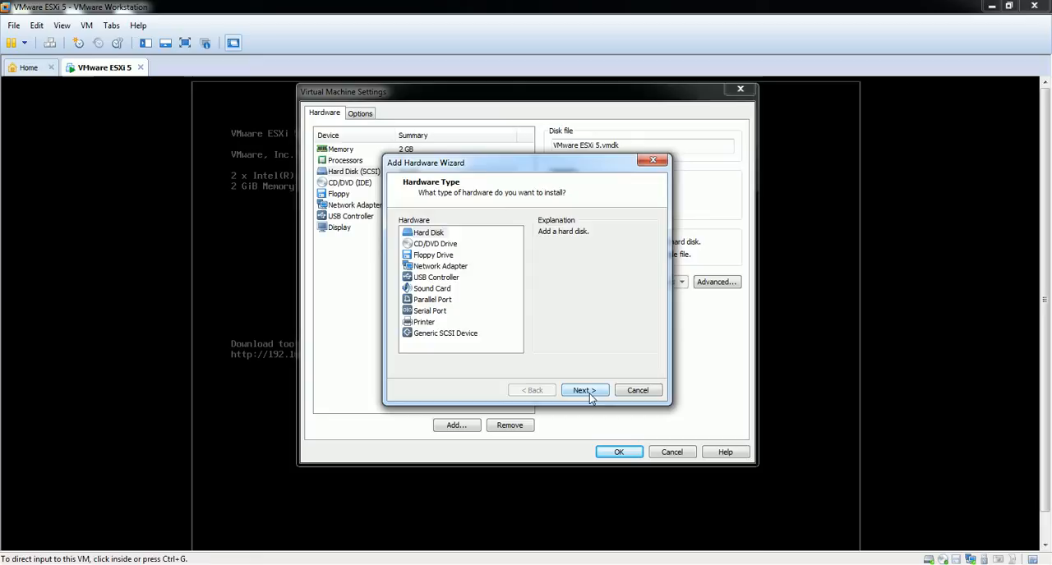
pyautogui.click(585, 390)
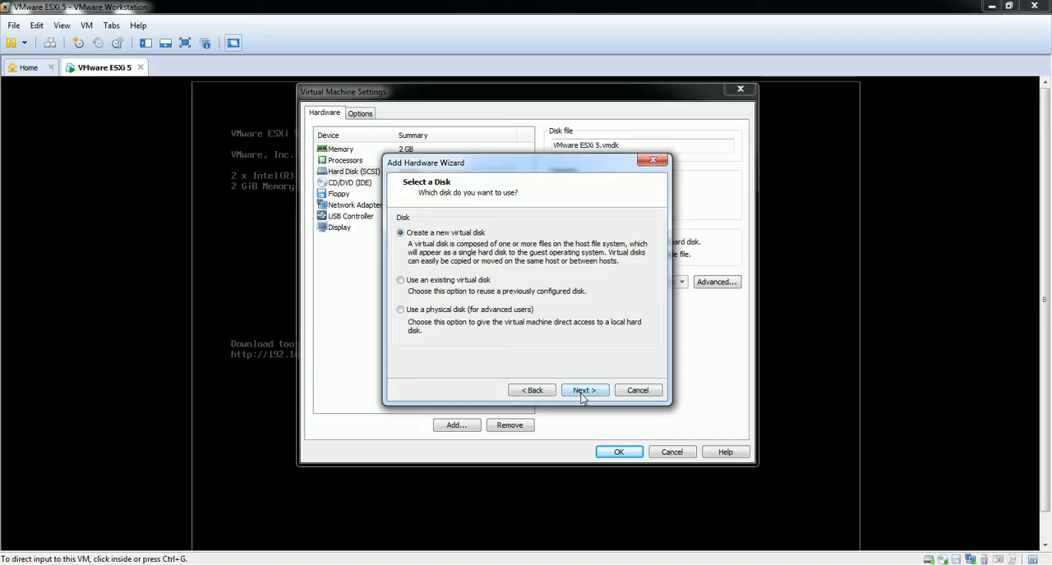
pyautogui.click(584, 390)
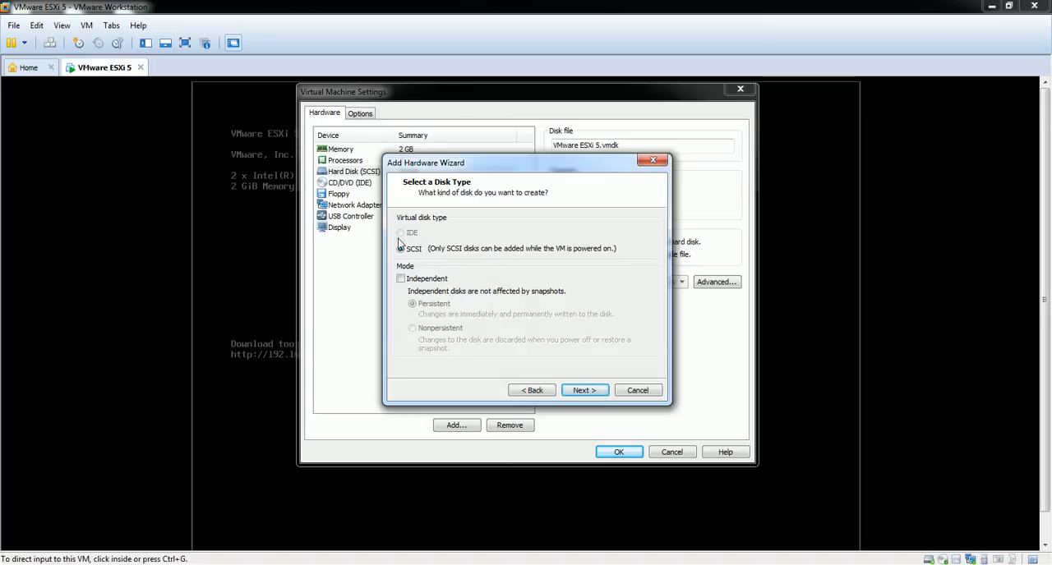
pyautogui.click(401, 248)
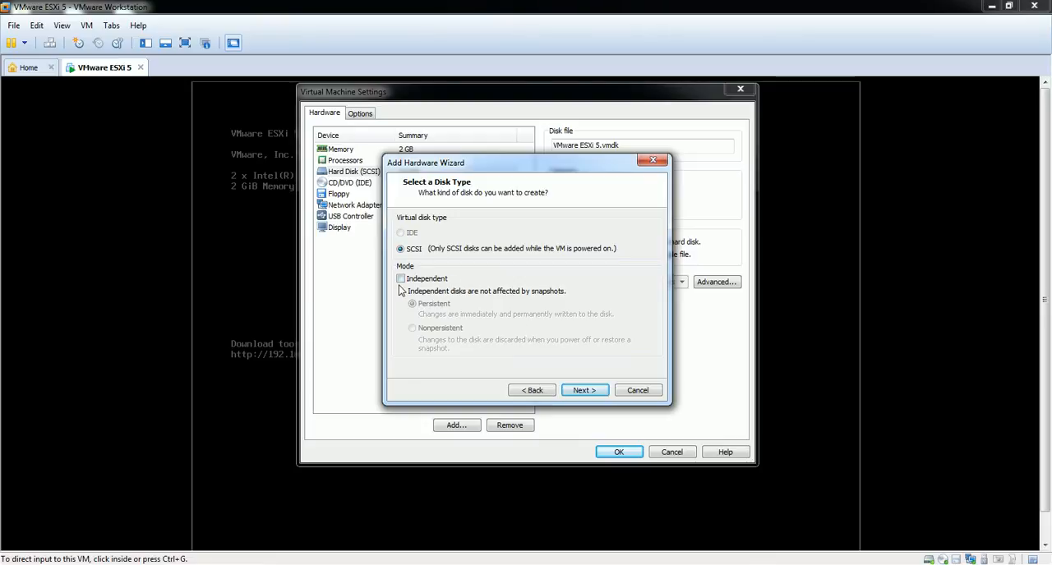
pyautogui.click(401, 278)
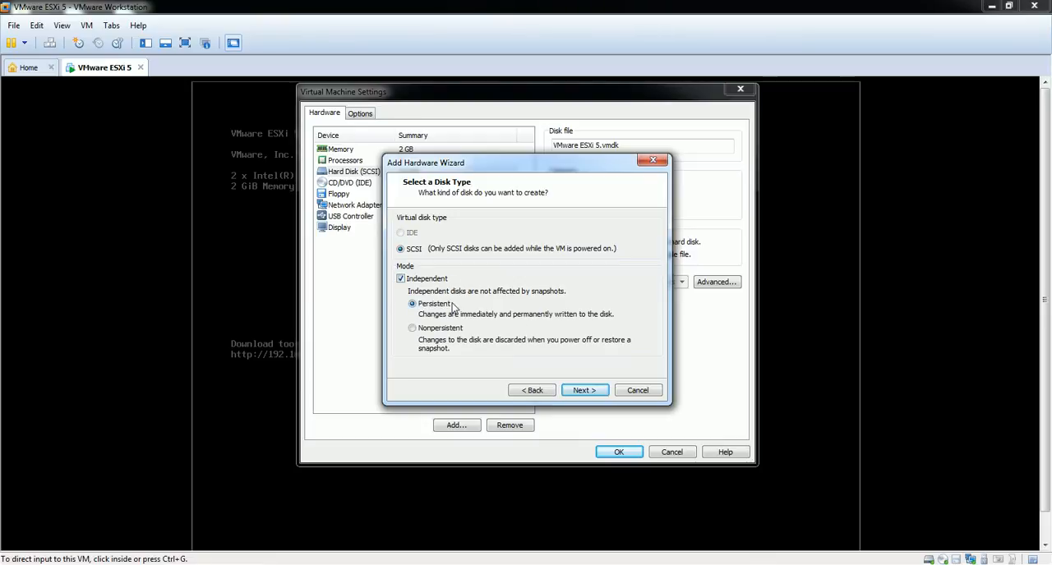
pyautogui.moveTo(543, 312)
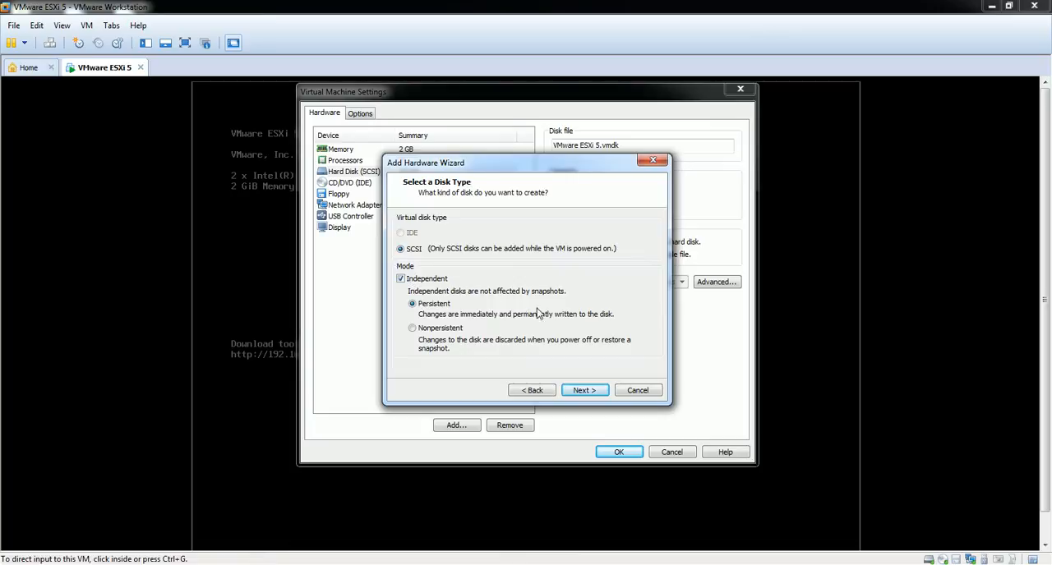
# Step: Size the new disk at 60 GB, allocate all space now, and store it as a single file
pyautogui.click(584, 390)
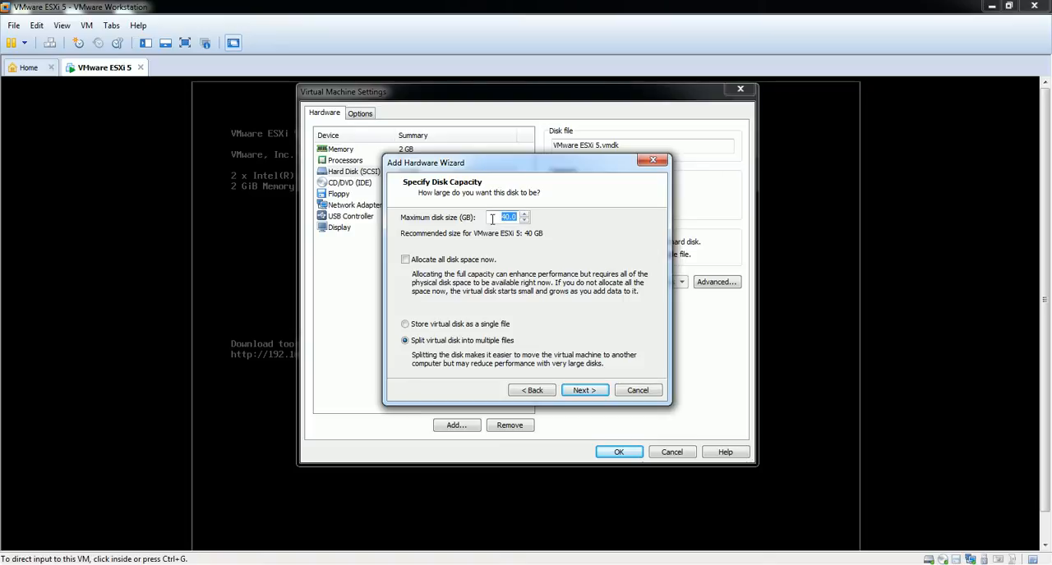
pyautogui.moveTo(583, 215)
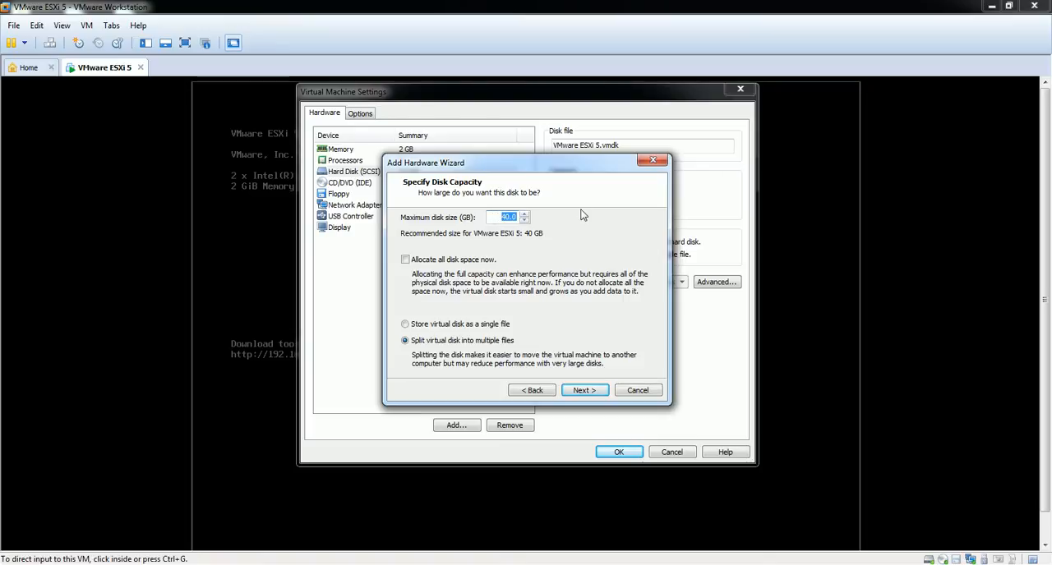
pyautogui.write('60')
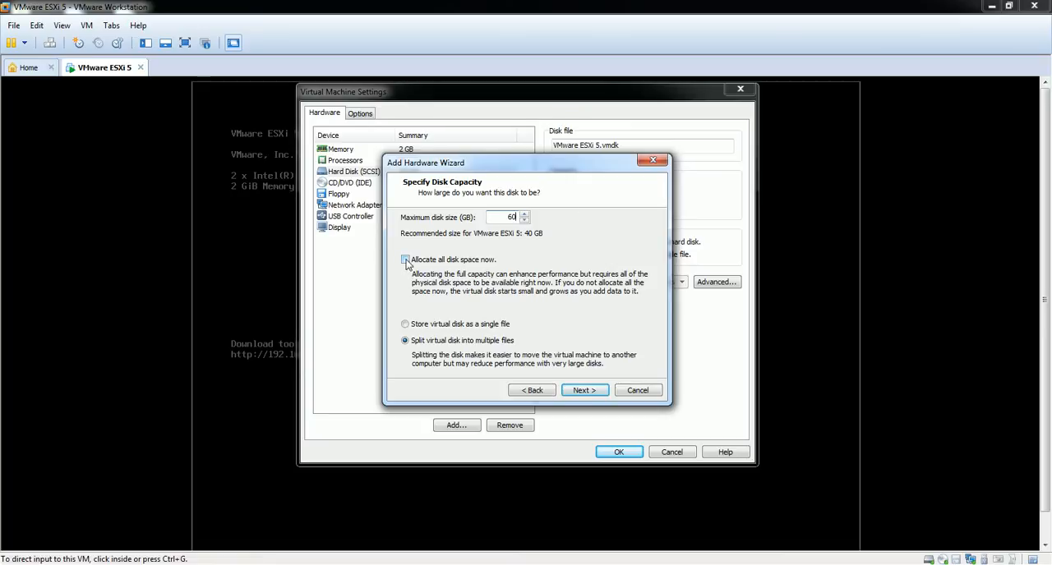
pyautogui.click(404, 259)
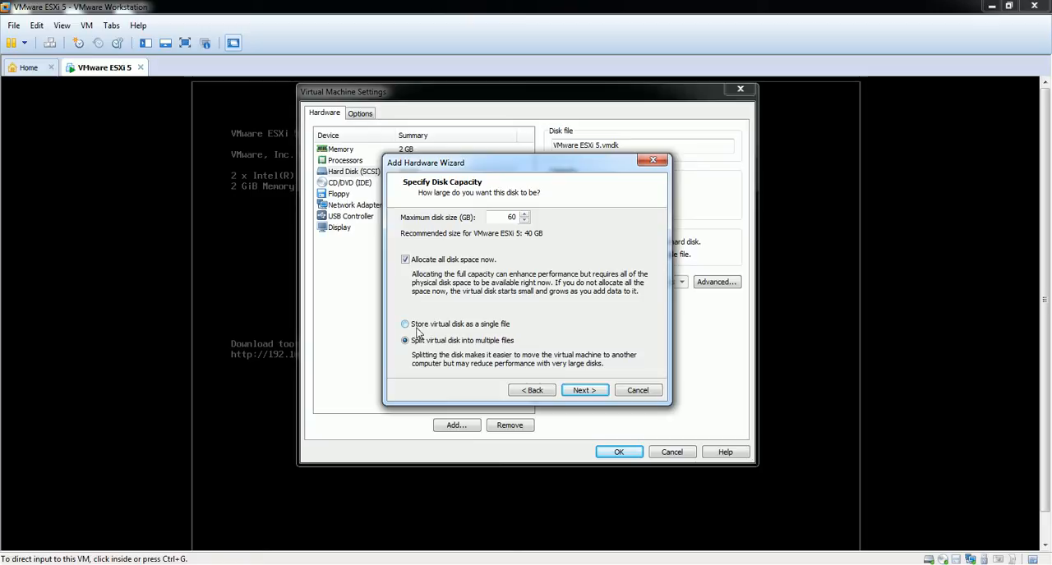
pyautogui.moveTo(495, 334)
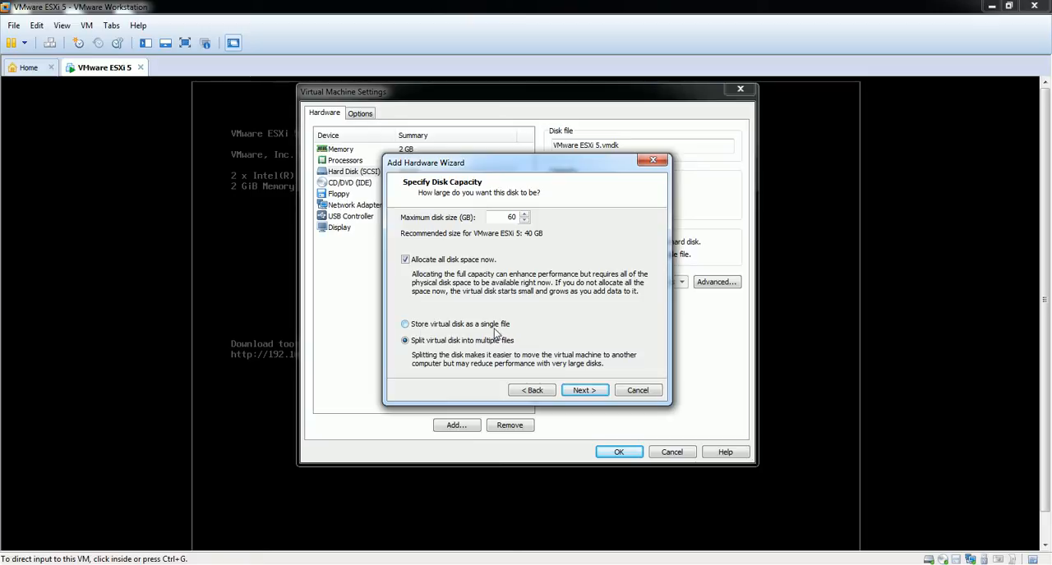
pyautogui.click(405, 322)
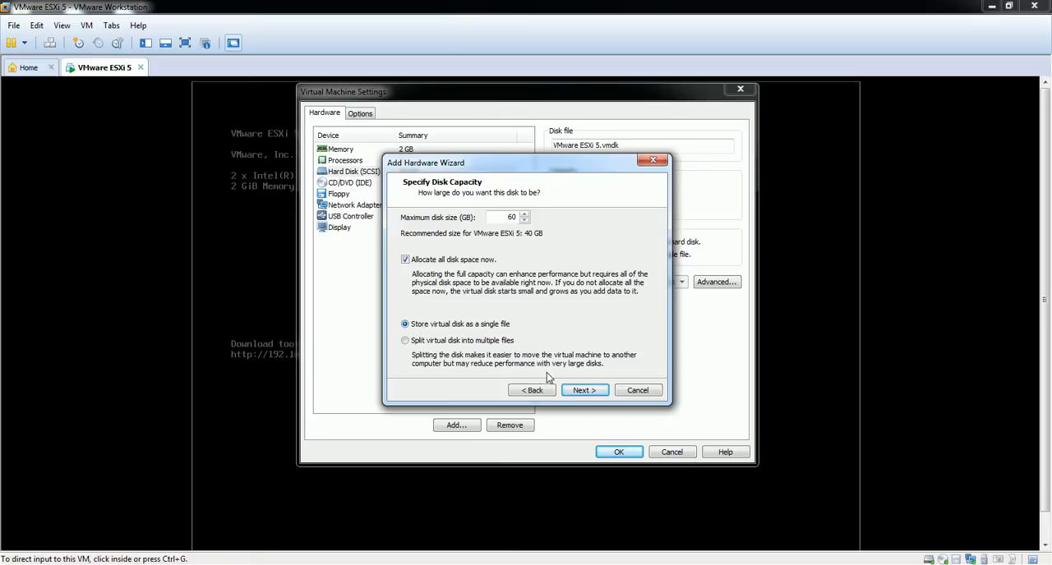
pyautogui.click(585, 390)
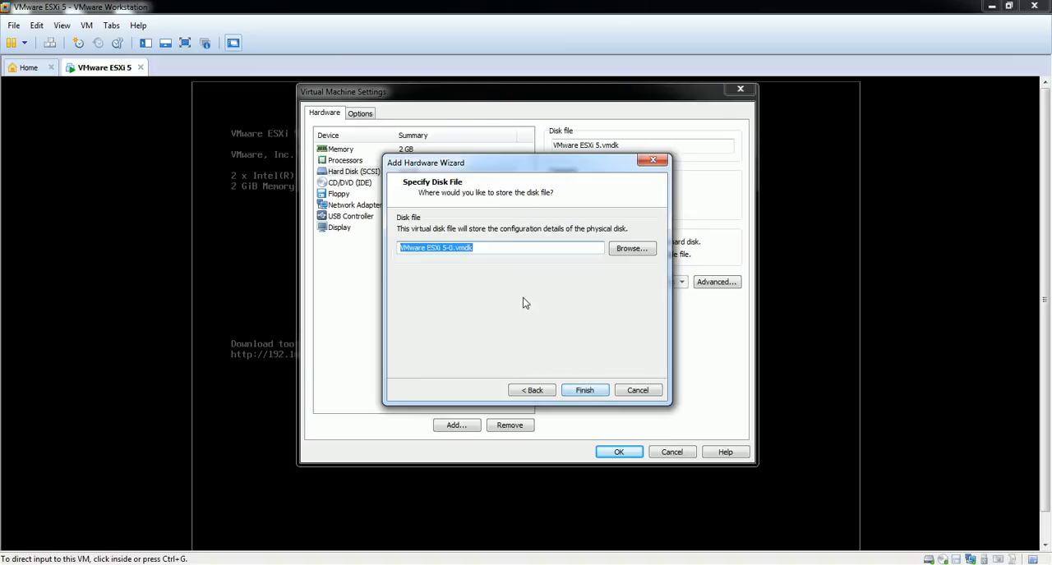
# Step: Create the disk under the default file name VMware ESXi 5-0.vmdk
pyautogui.click(495, 248)
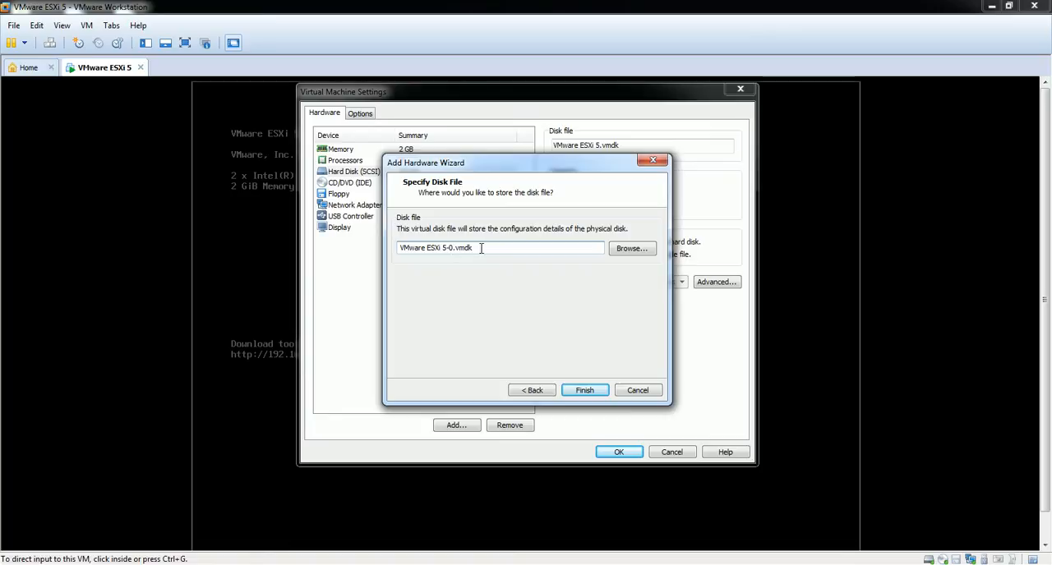
pyautogui.moveTo(637, 357)
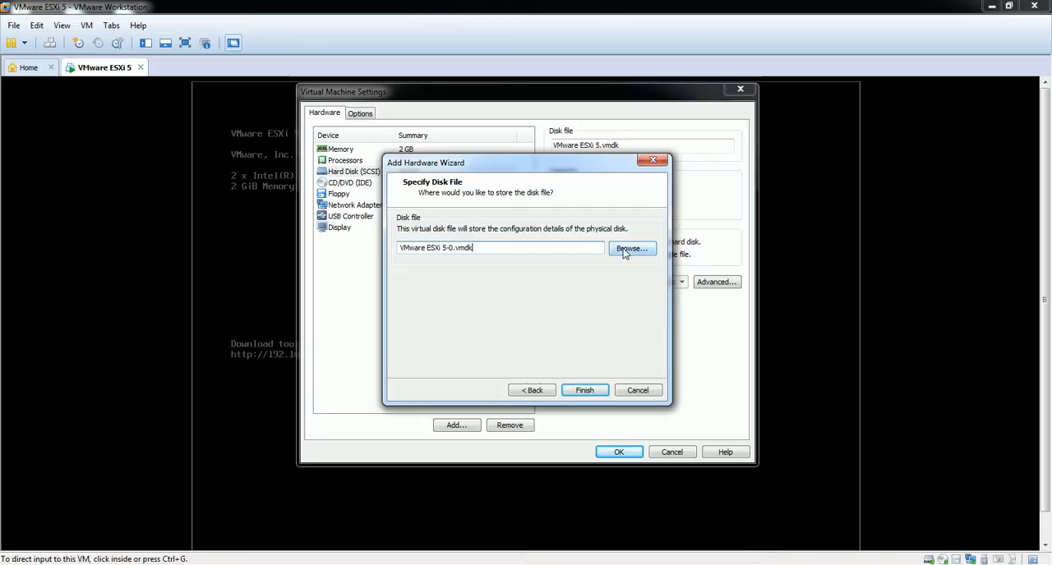
pyautogui.moveTo(533, 356)
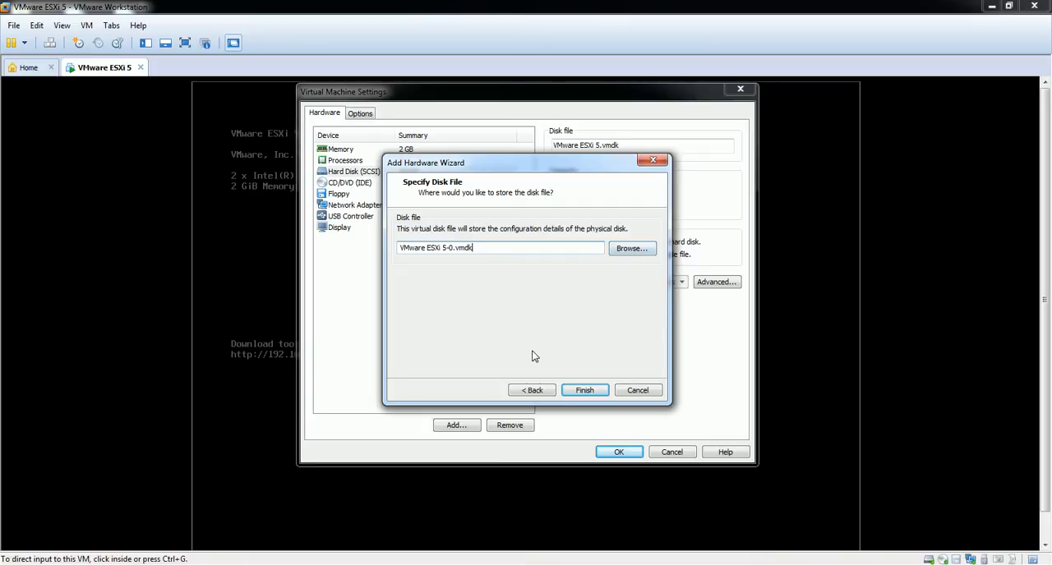
pyautogui.click(584, 390)
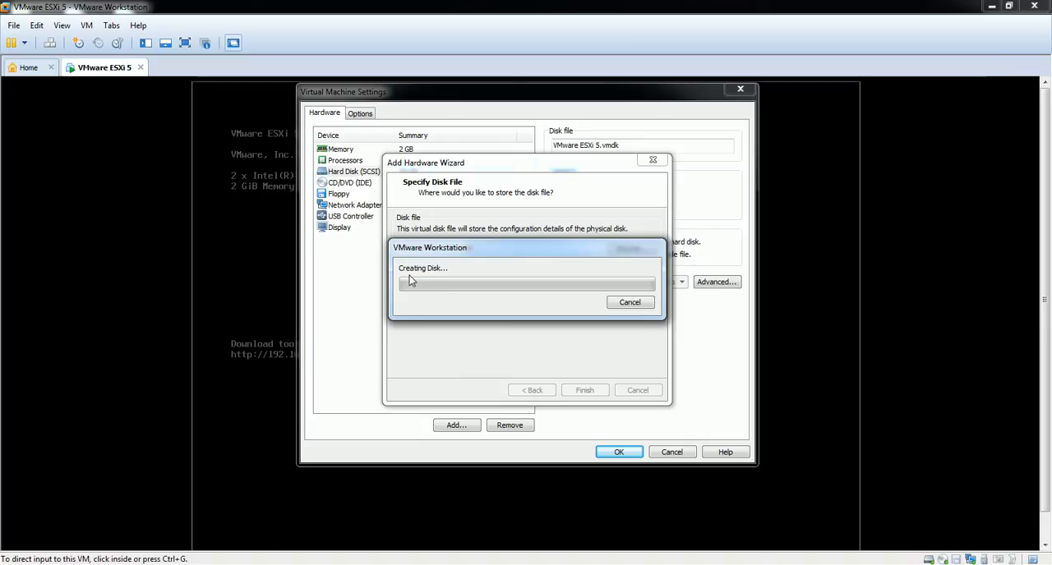
pyautogui.moveTo(448, 277)
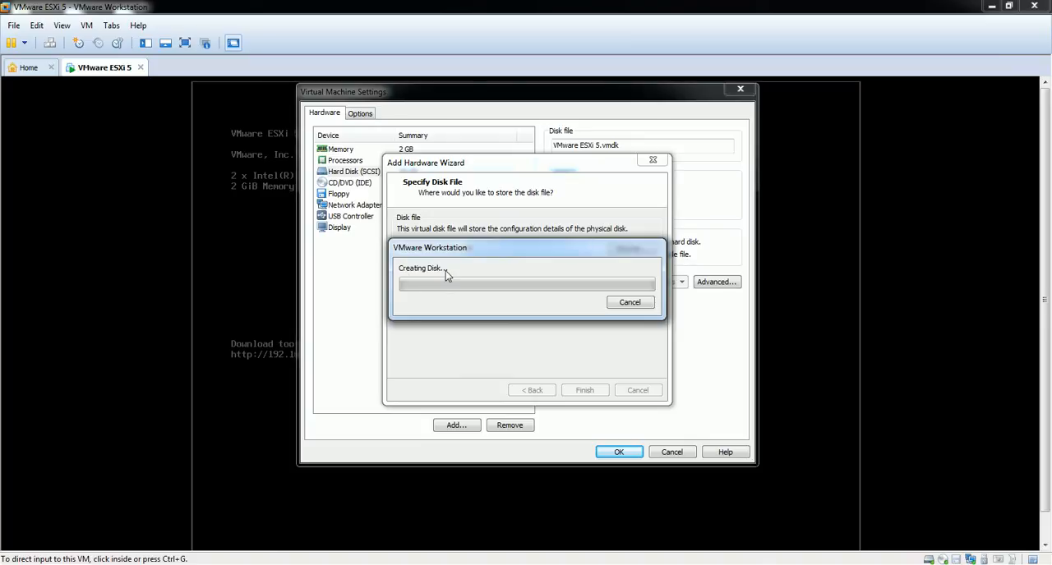
pyautogui.moveTo(434, 280)
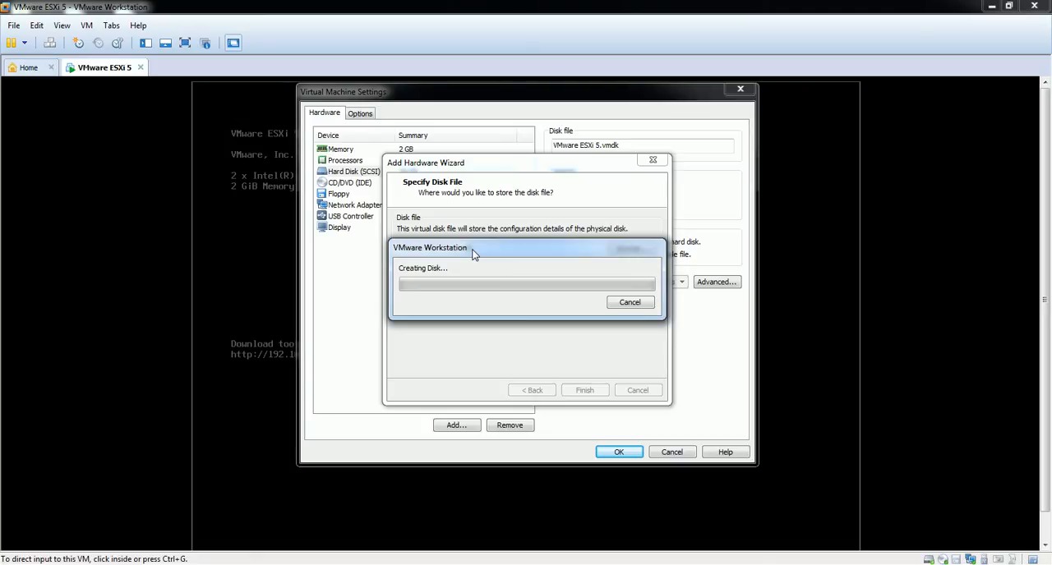
pyautogui.moveTo(779, 307)
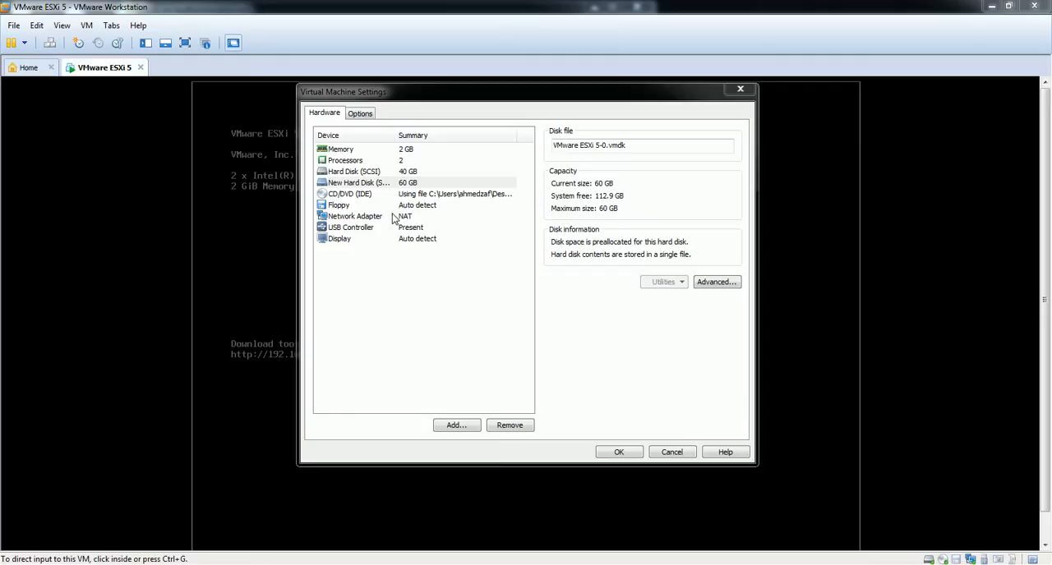
# Step: Review the new 60 GB hard disk and confirm the VM settings with OK
pyautogui.click(355, 182)
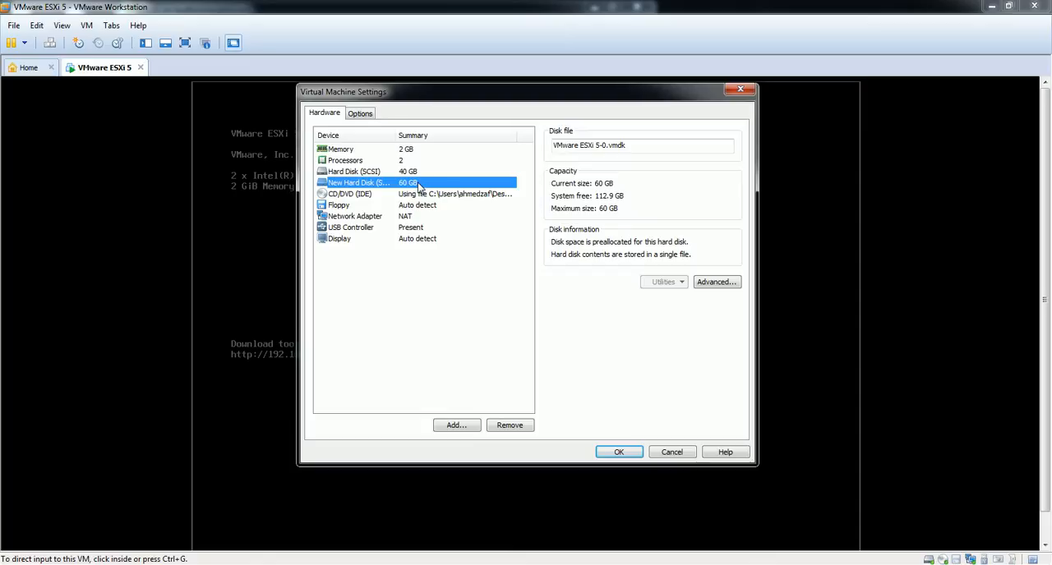
pyautogui.moveTo(434, 317)
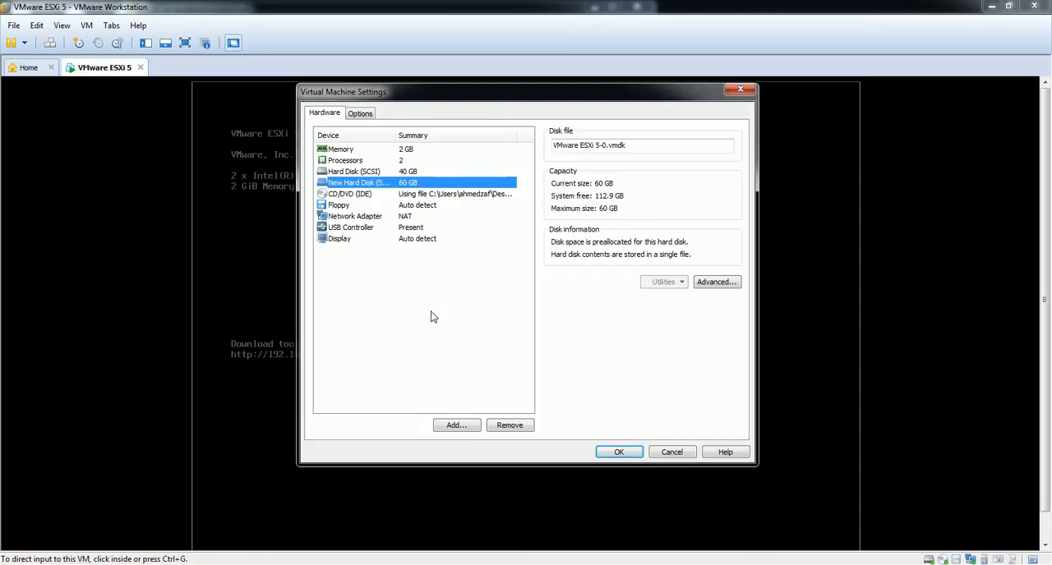
pyautogui.click(619, 452)
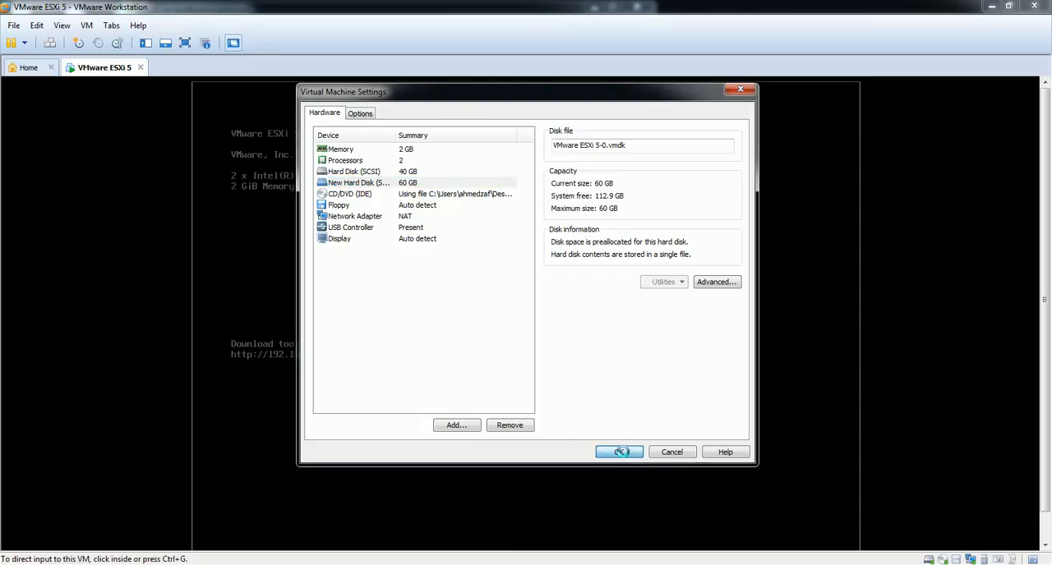
pyautogui.click(619, 452)
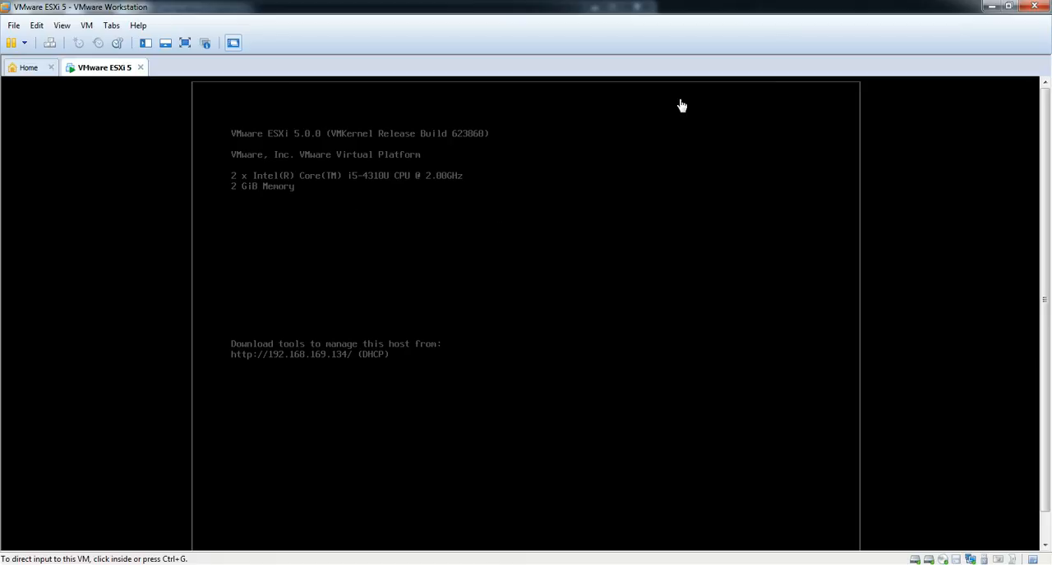
pyautogui.moveTo(486, 396)
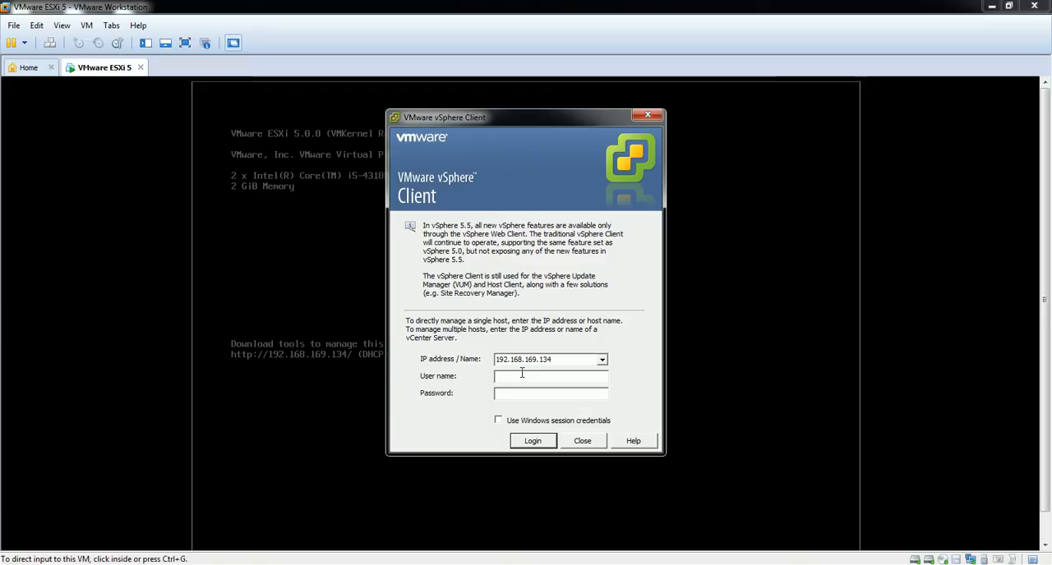
# Step: Log in to host 192.168.169.134 as root and ignore the certificate warning
pyautogui.write('roo')
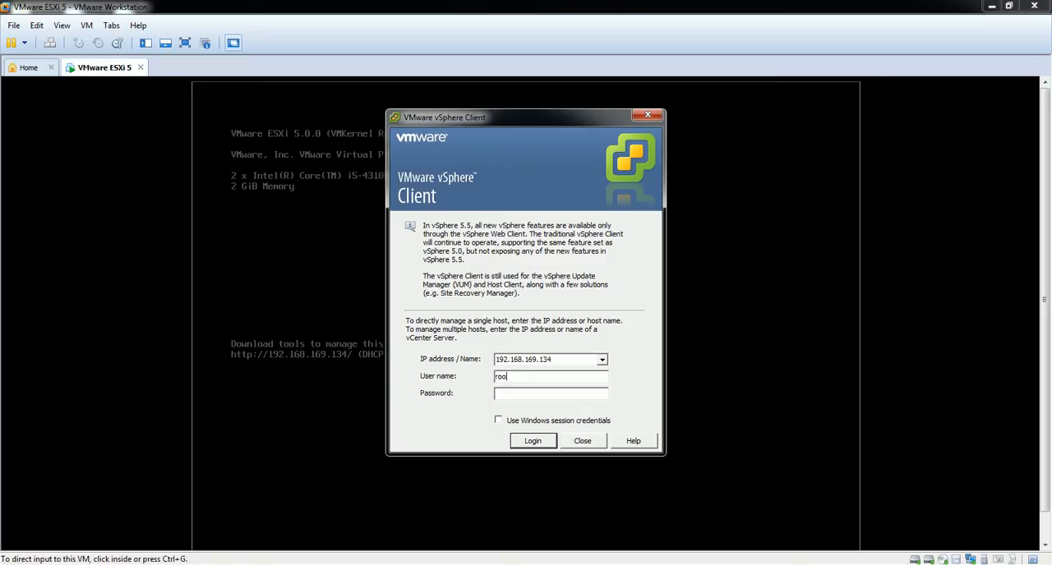
pyautogui.write('***')
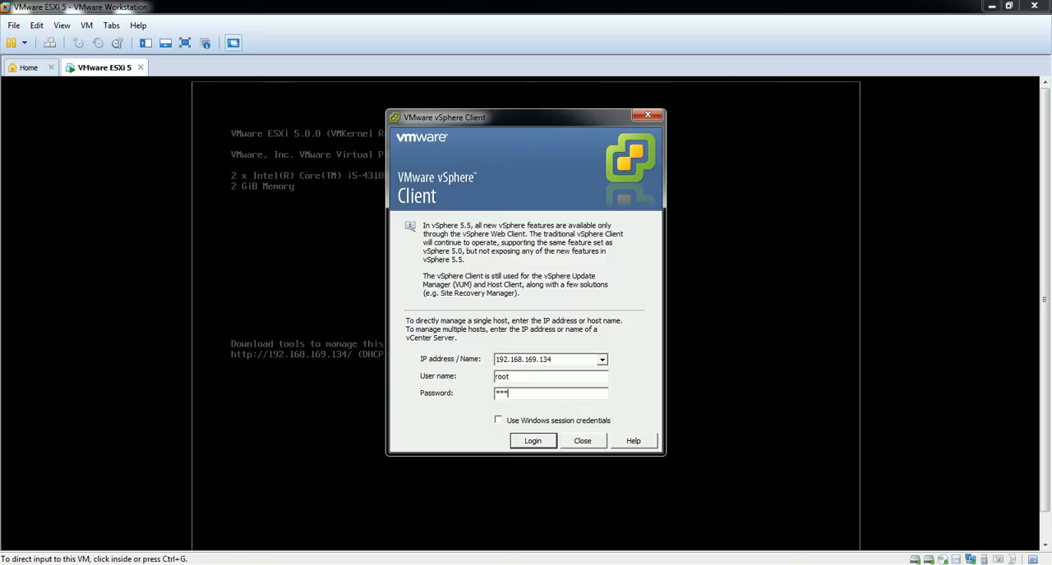
pyautogui.click(532, 441)
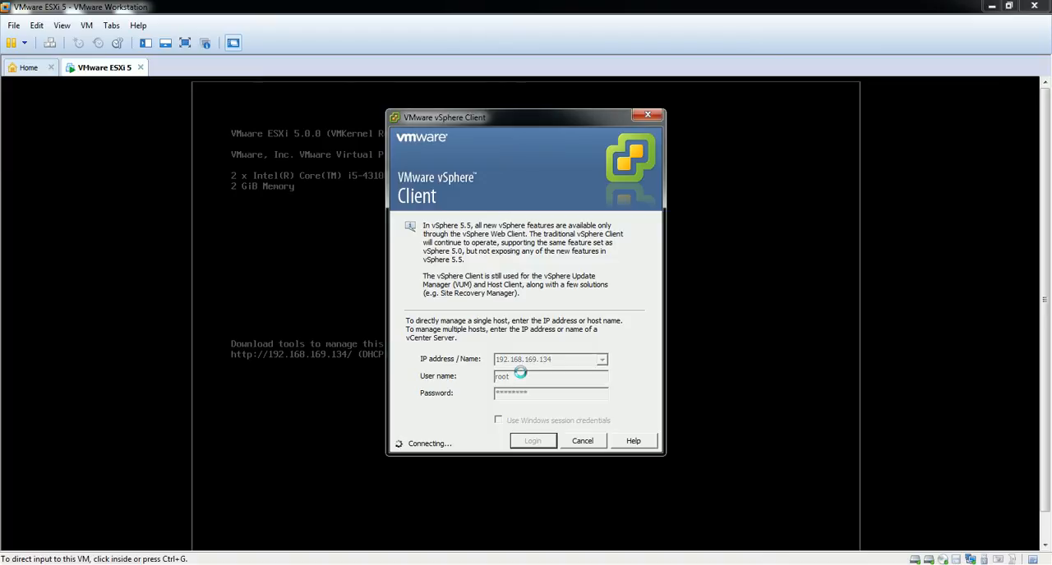
pyautogui.click(532, 442)
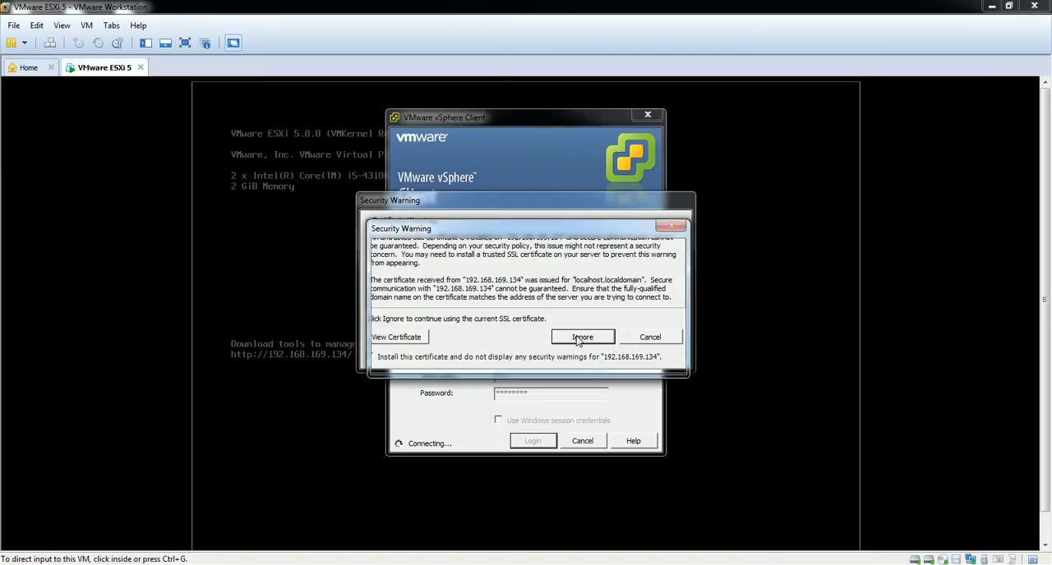
pyautogui.click(582, 337)
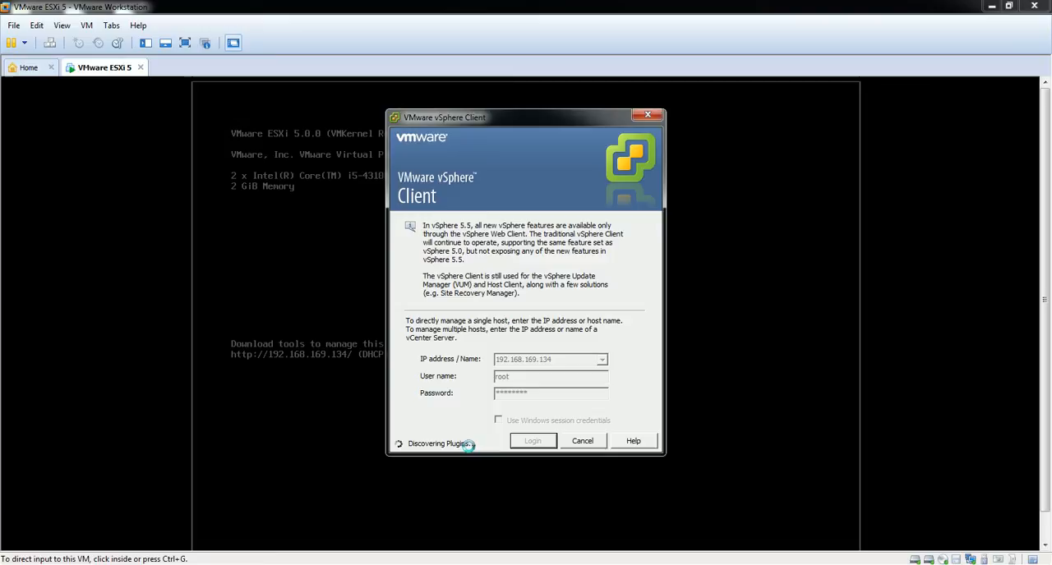
pyautogui.click(533, 441)
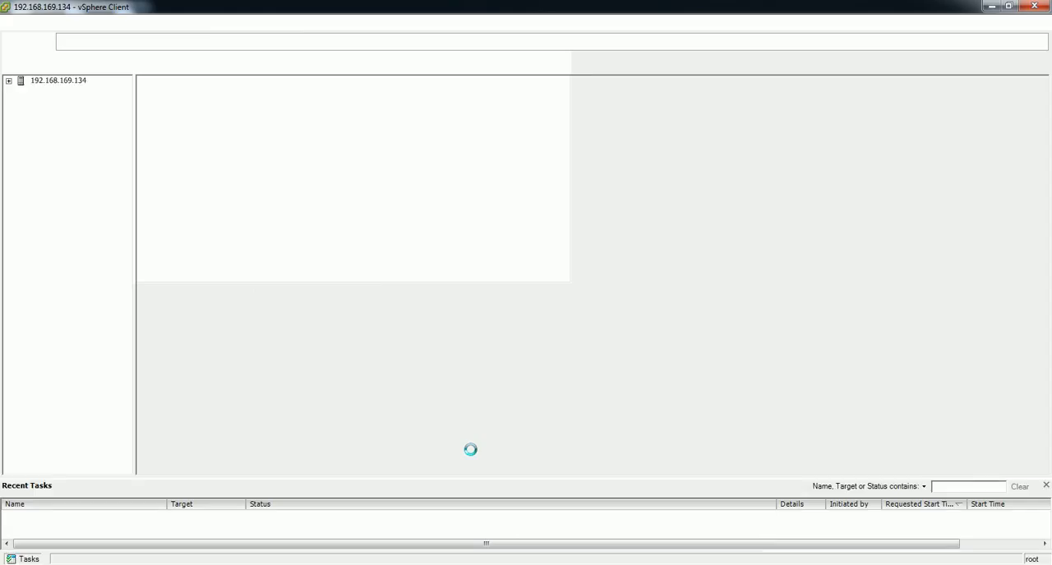
# Step: Dismiss the 60-day VMware evaluation notice with OK
pyautogui.click(57, 79)
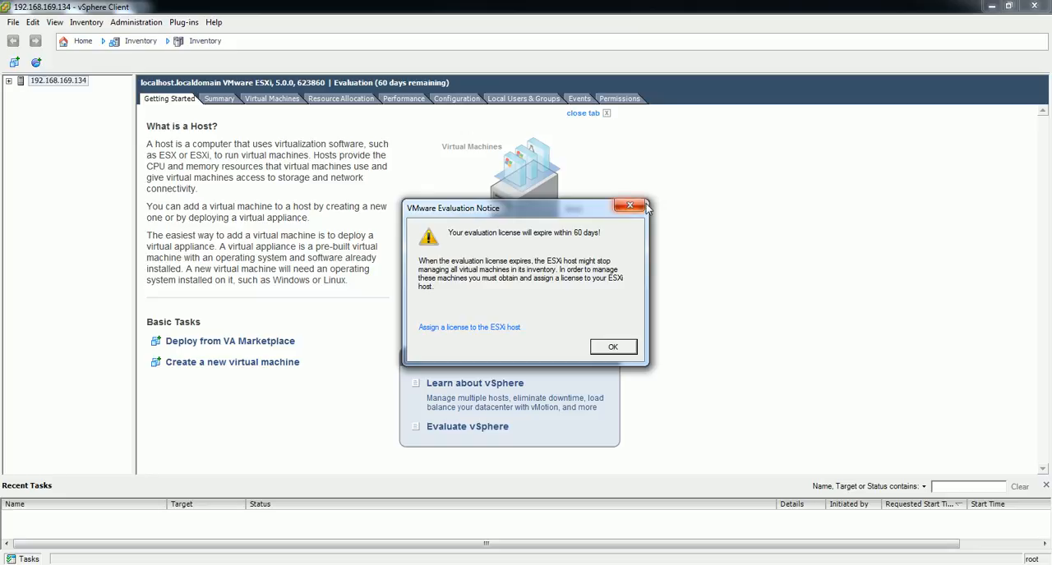
pyautogui.moveTo(531, 282)
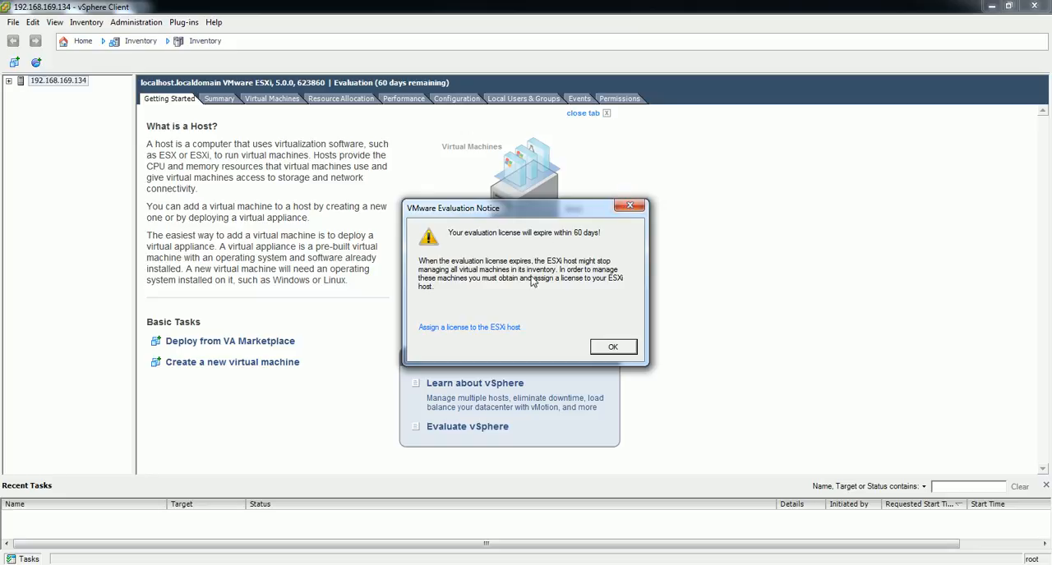
pyautogui.moveTo(526, 232)
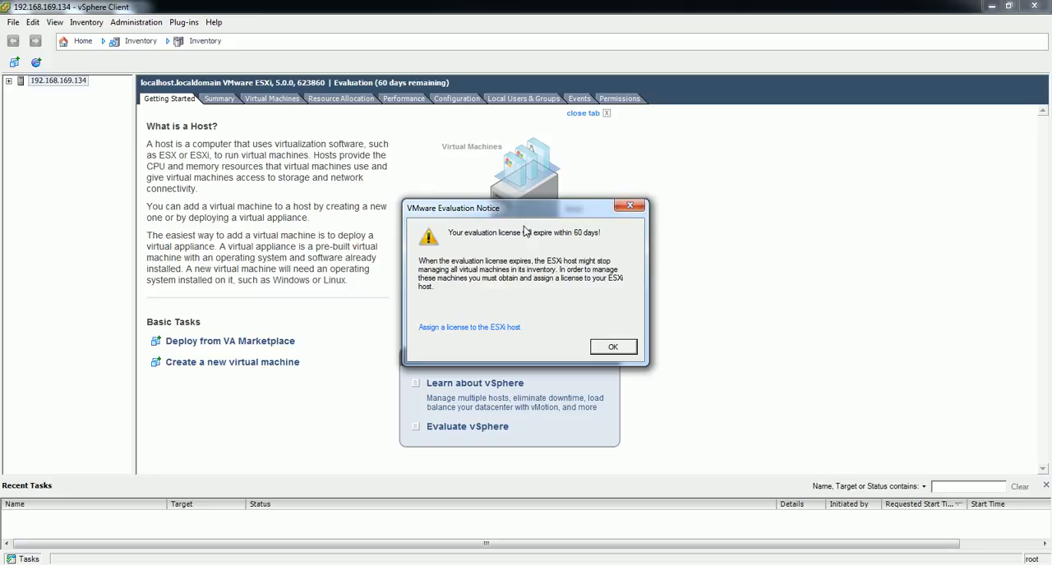
pyautogui.moveTo(633, 225)
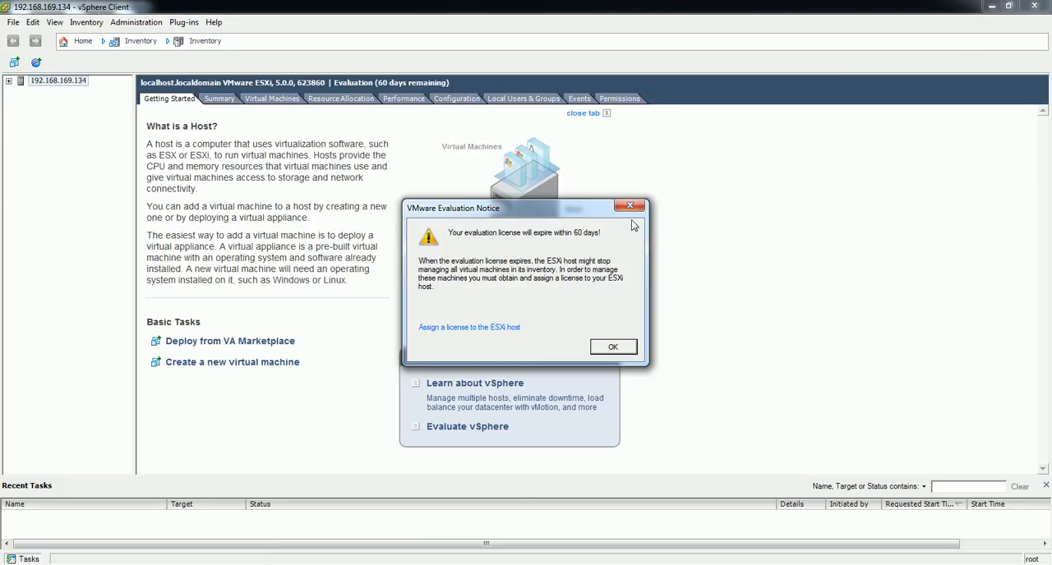
pyautogui.click(613, 346)
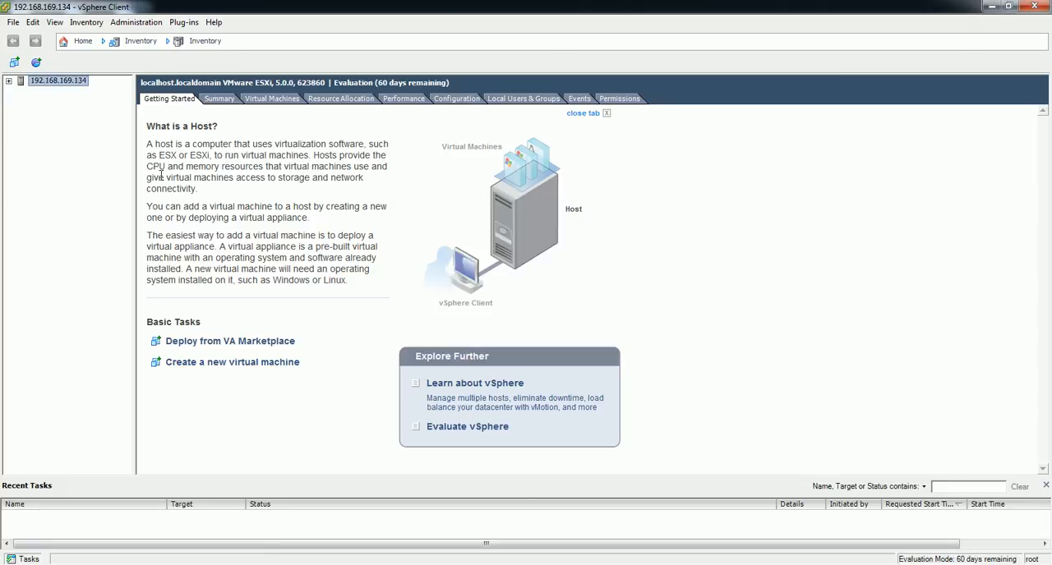
pyautogui.moveTo(503, 109)
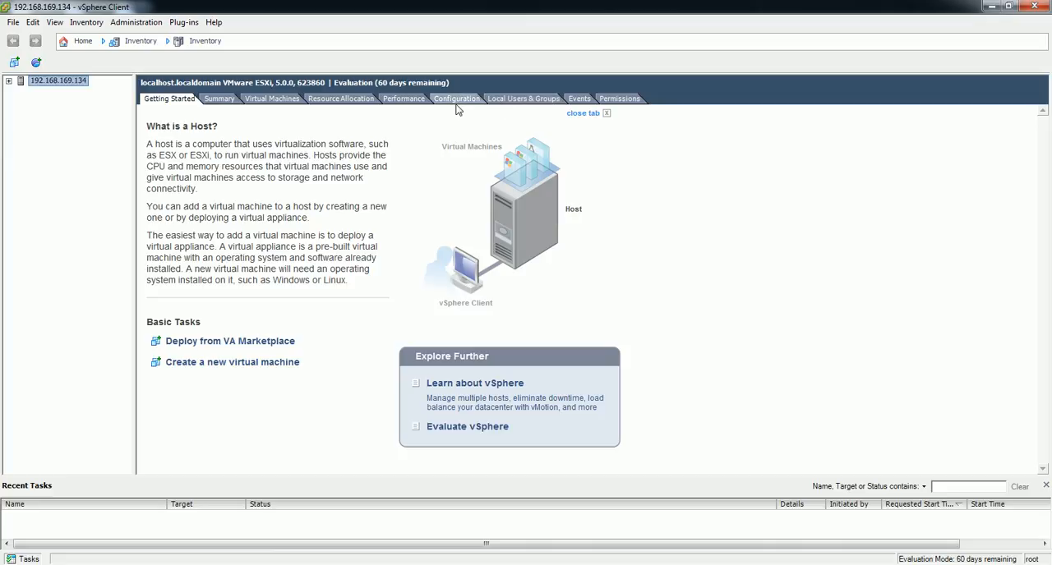
pyautogui.moveTo(556, 111)
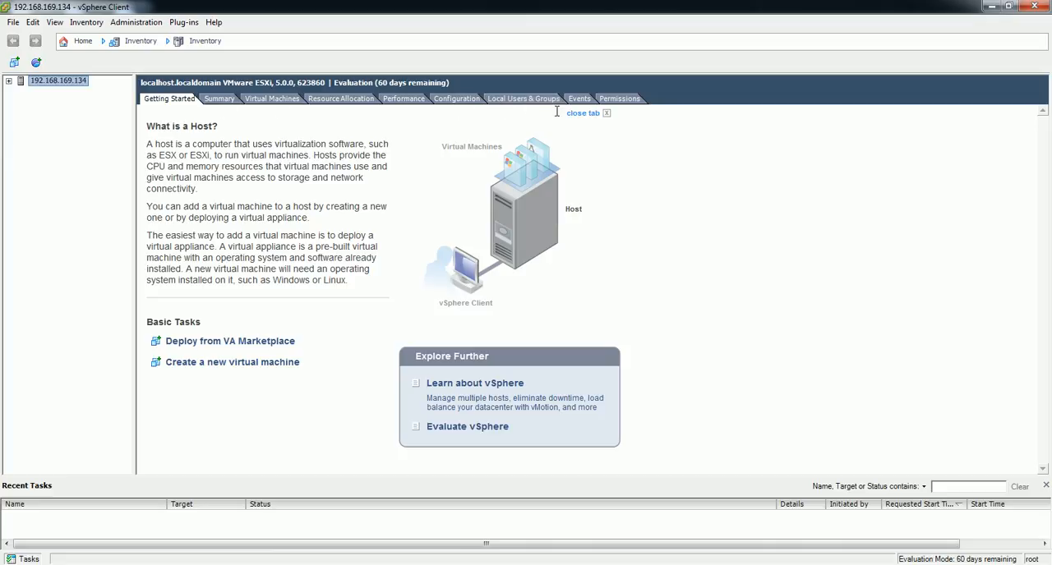
# Step: Show Configuration > Storage, listing the 35 GB datastore1
pyautogui.click(456, 98)
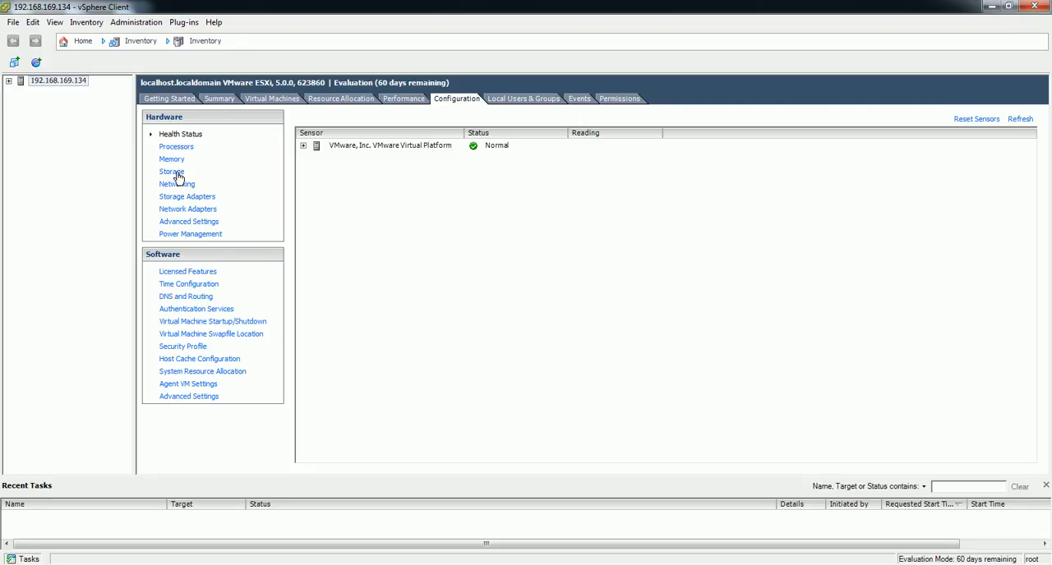
pyautogui.click(171, 171)
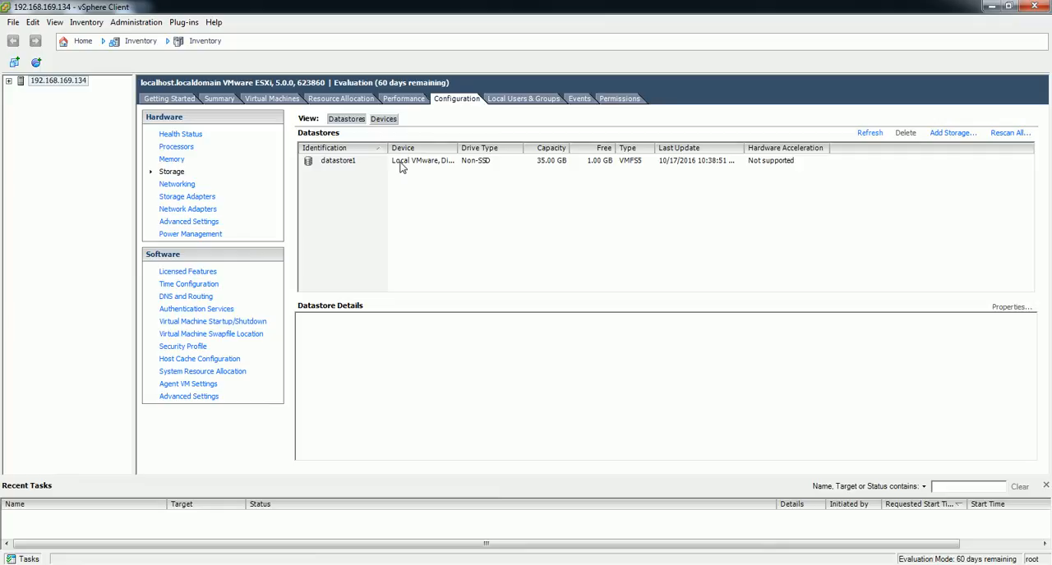
pyautogui.moveTo(389, 147)
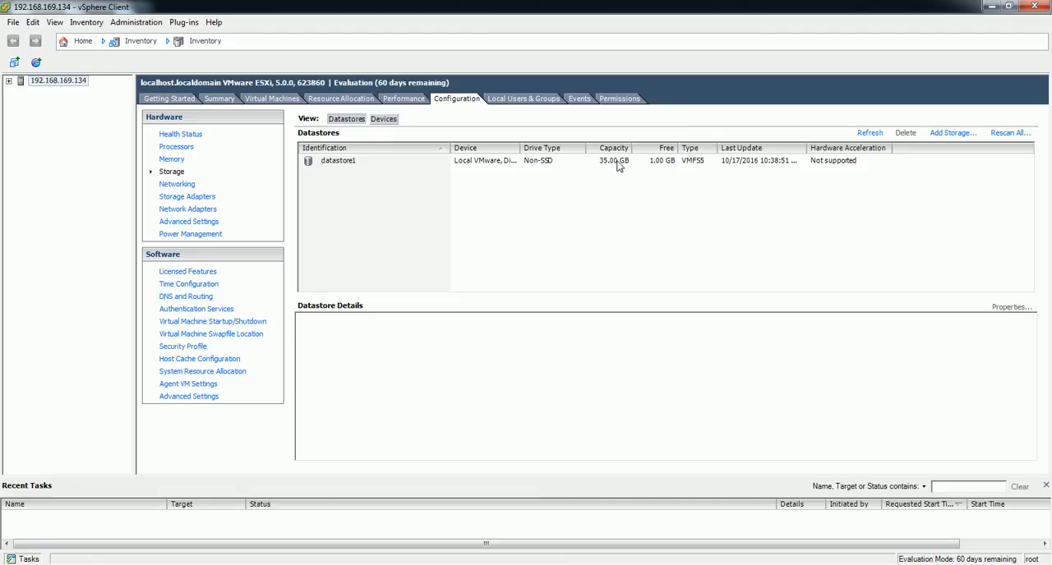
pyautogui.moveTo(665, 172)
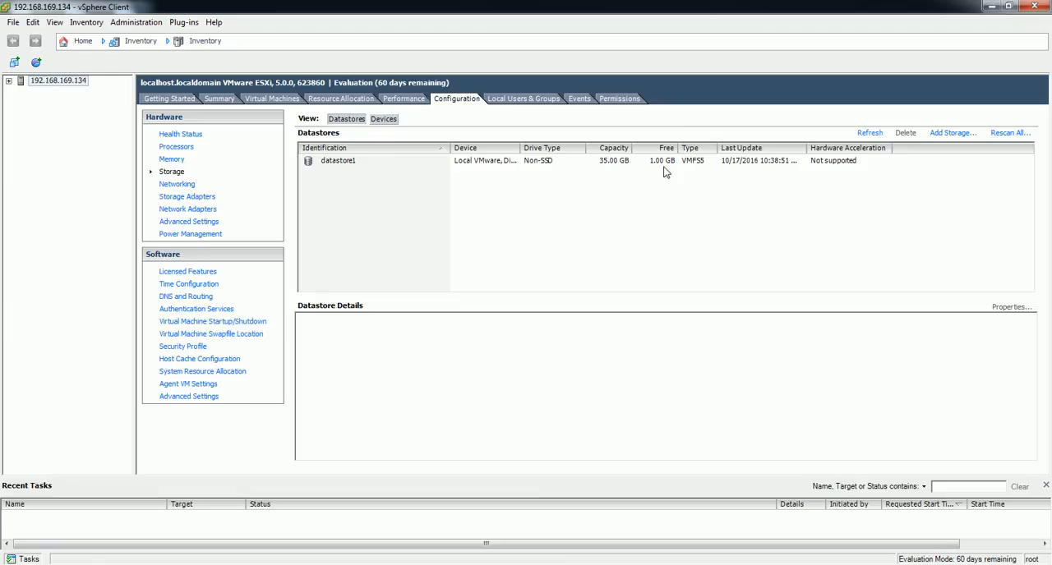
pyautogui.moveTo(700, 172)
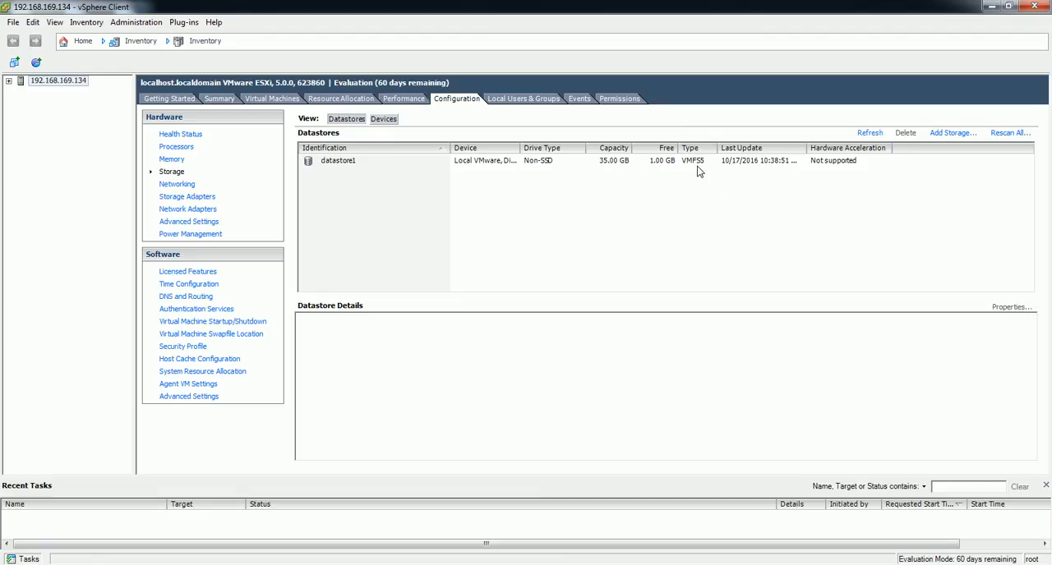
pyautogui.moveTo(417, 214)
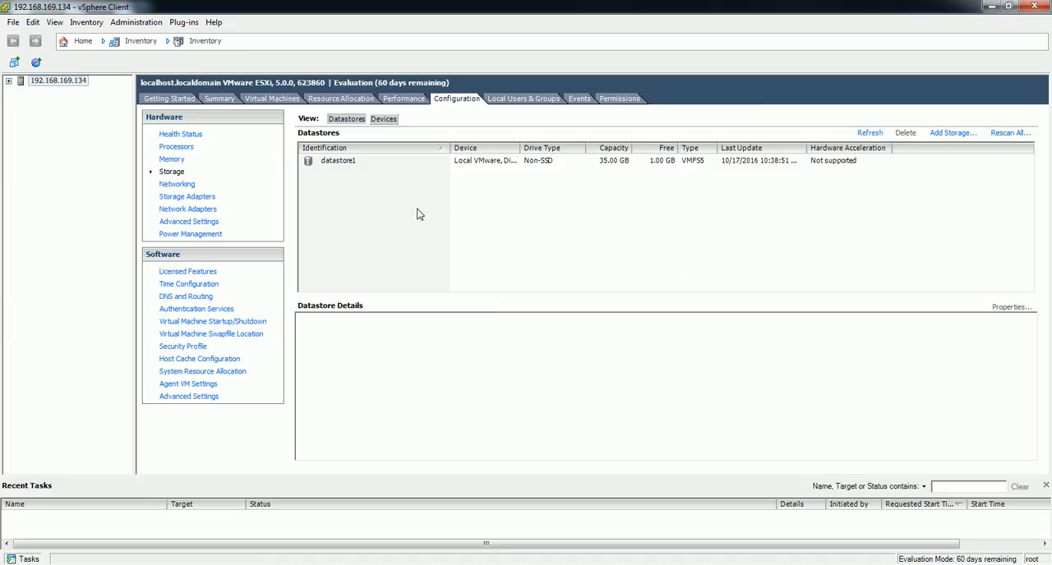
pyautogui.moveTo(582, 210)
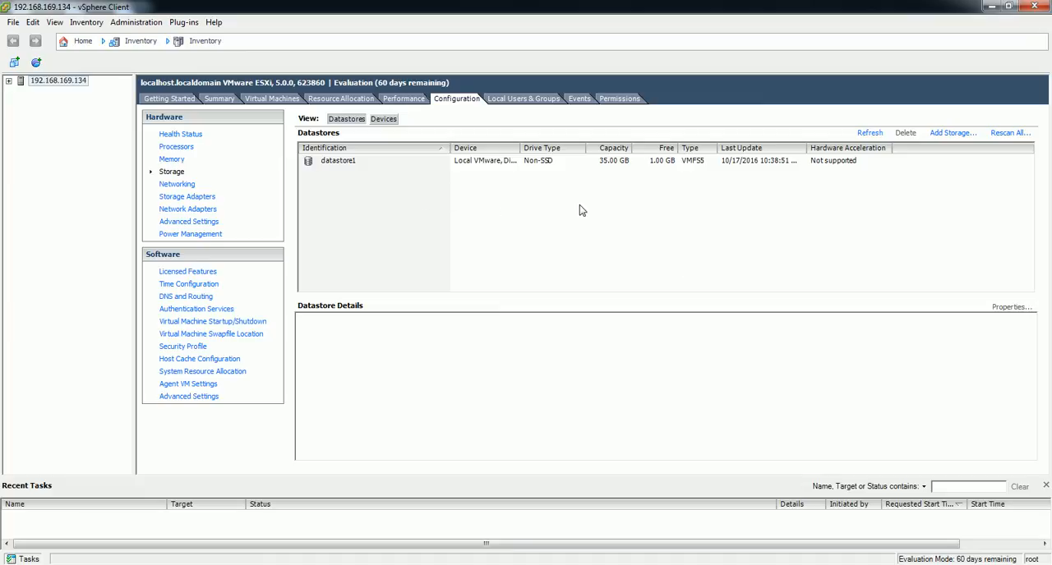
pyautogui.moveTo(983, 137)
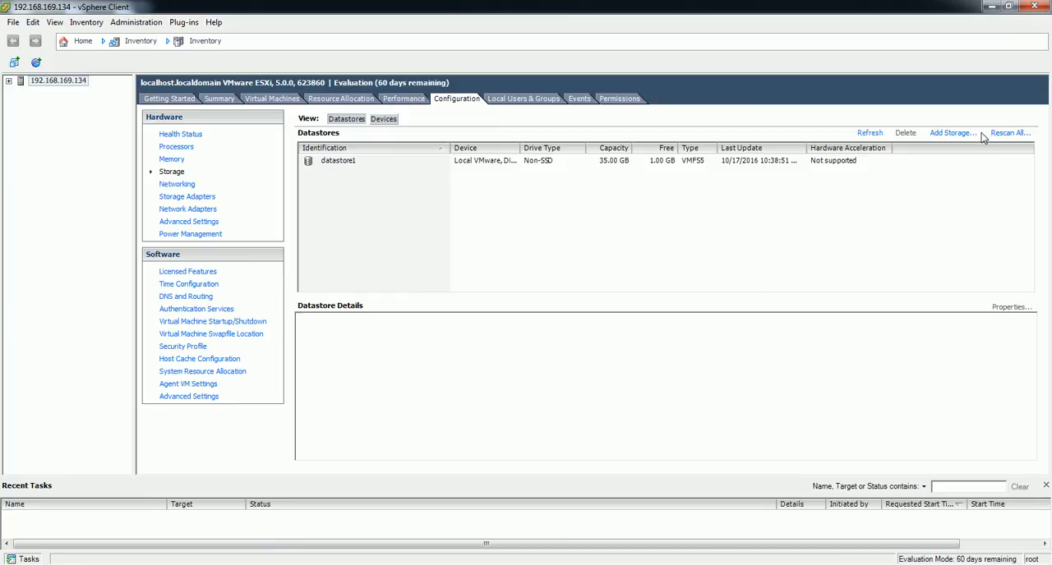
# Step: Rescan all storage devices and VMFS volumes, then start the Add Storage wizard
pyautogui.click(1009, 132)
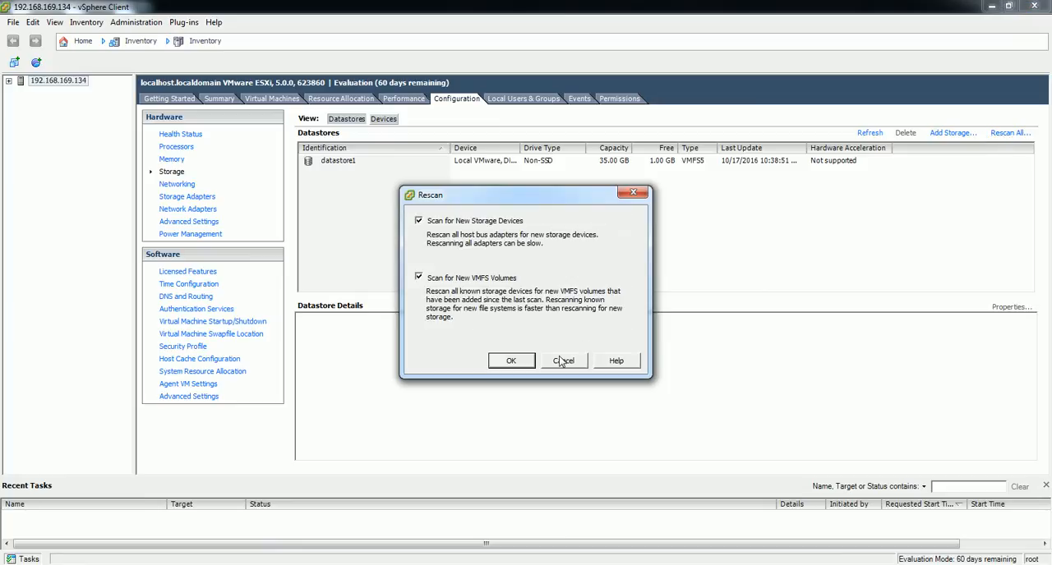
pyautogui.click(511, 361)
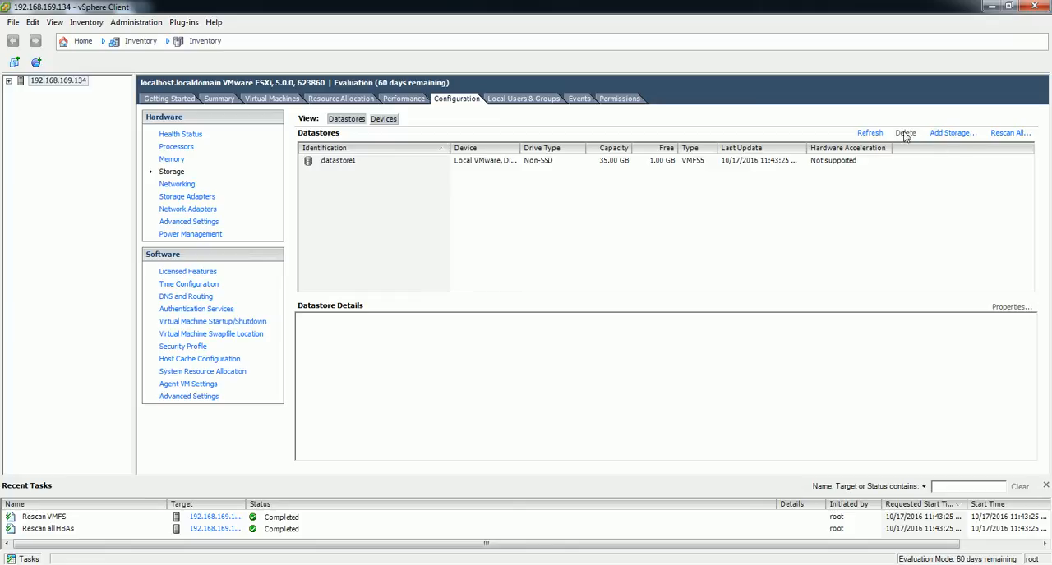
pyautogui.click(951, 132)
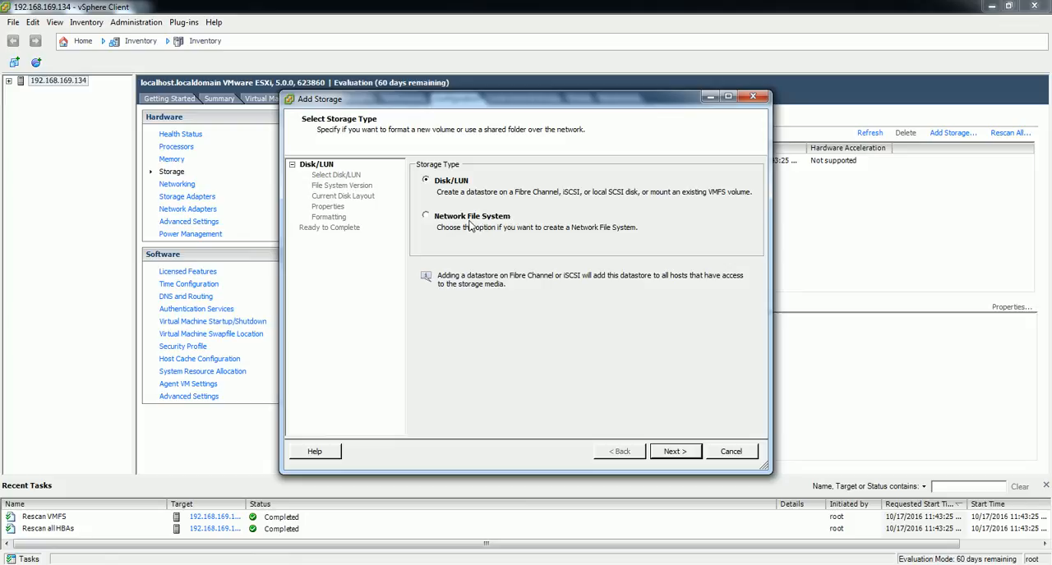
pyautogui.moveTo(508, 228)
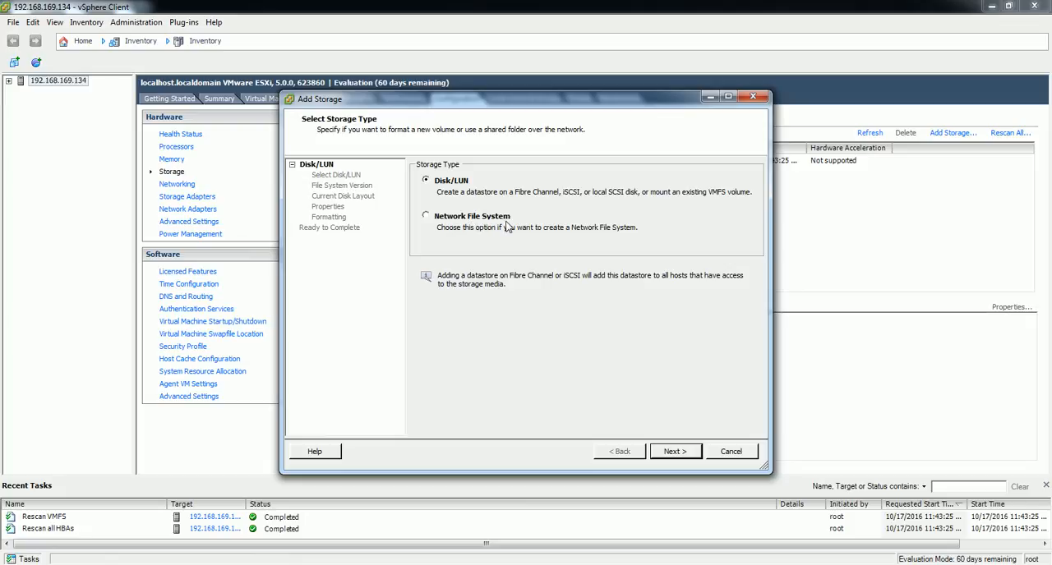
pyautogui.moveTo(479, 234)
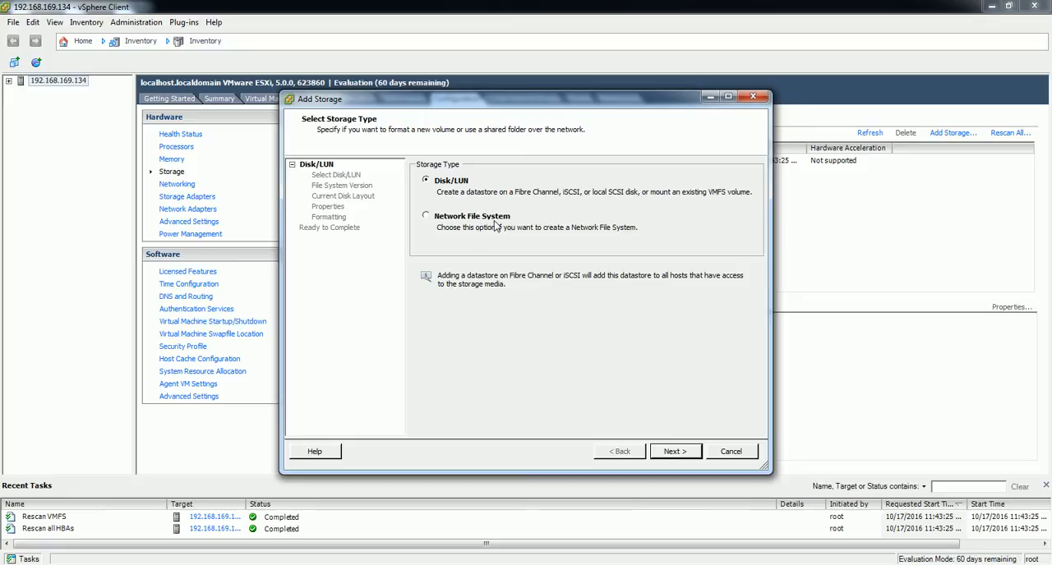
pyautogui.moveTo(429, 233)
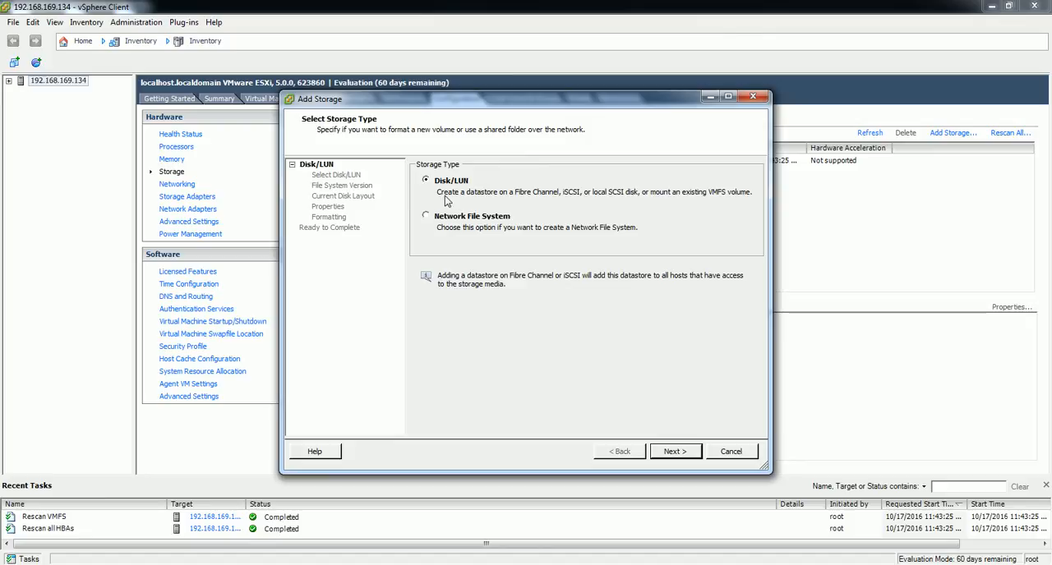
pyautogui.moveTo(595, 223)
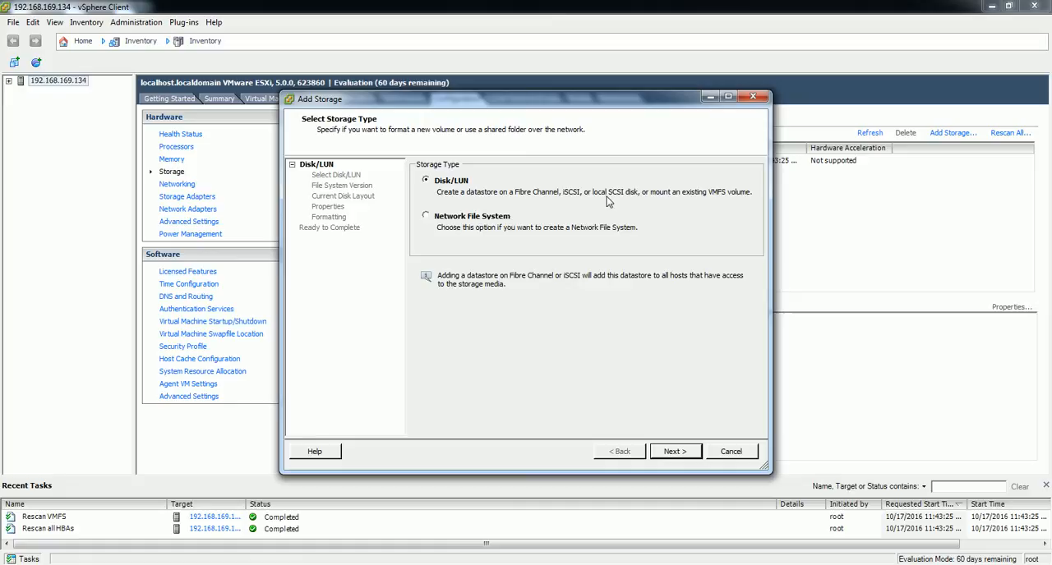
pyautogui.moveTo(479, 205)
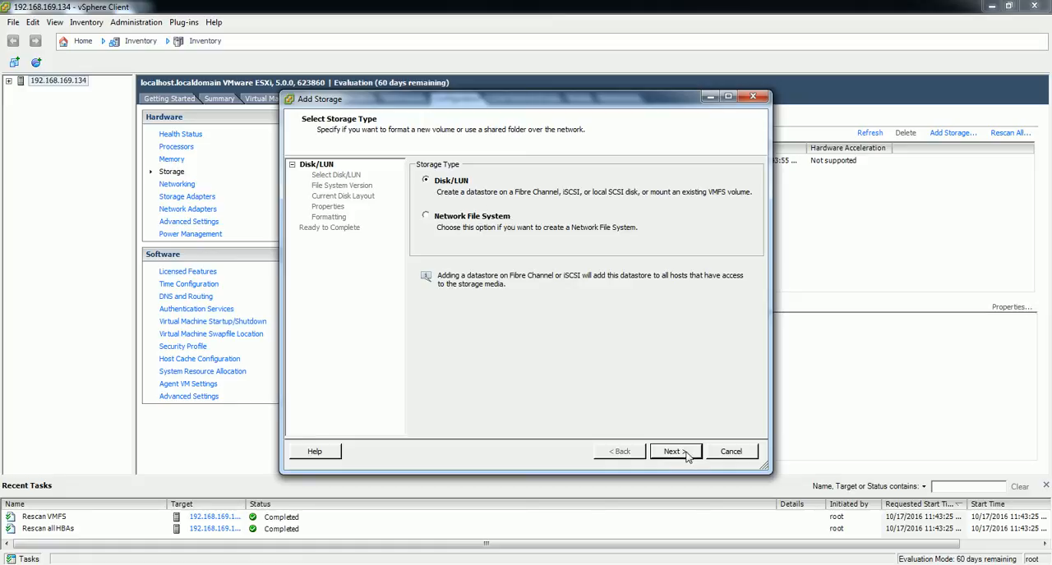
# Step: Continue with Disk/LUN storage type to list the 60 GB local disk
pyautogui.click(672, 451)
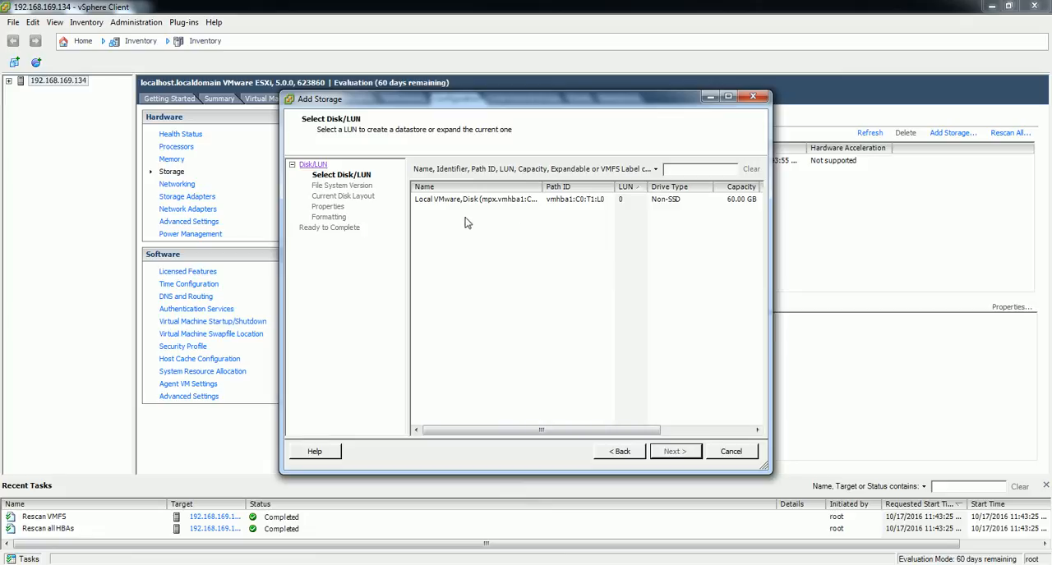
# Step: Choose the Local VMware Disk (60.00 GB) and advance to the file system version page
pyautogui.click(475, 200)
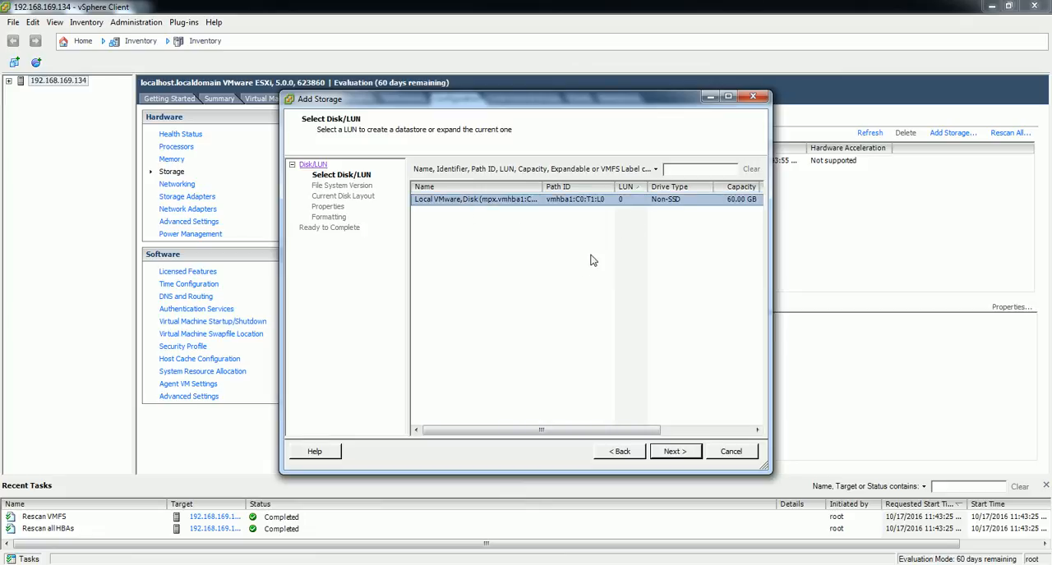
pyautogui.moveTo(708, 187)
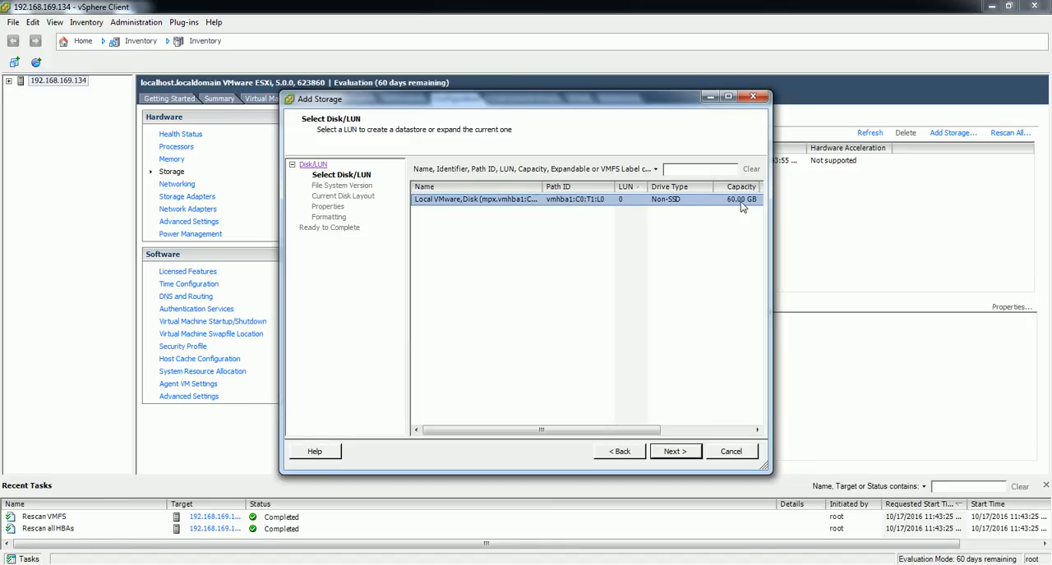
pyautogui.moveTo(541, 217)
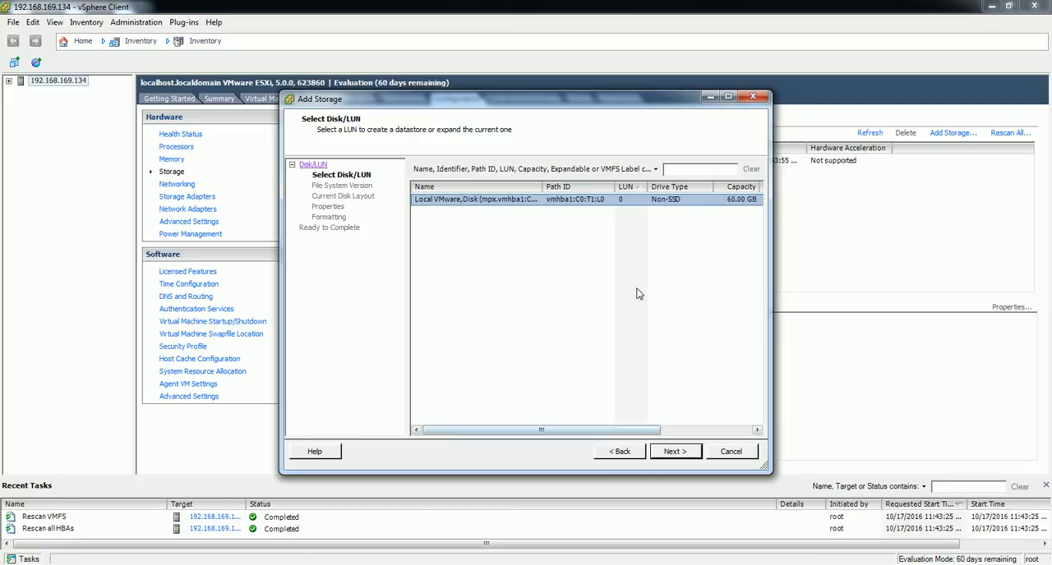
pyautogui.click(674, 451)
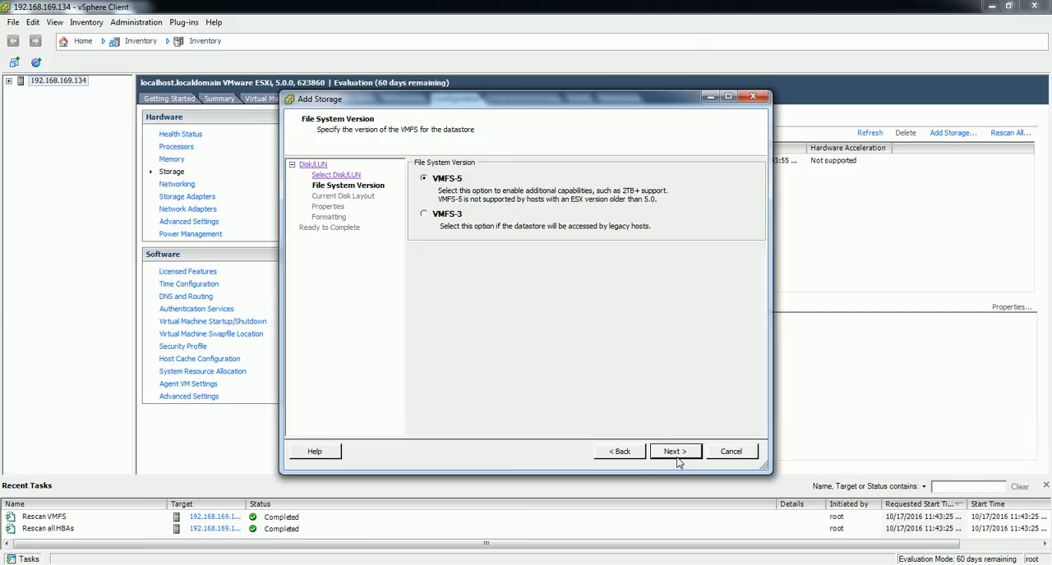
pyautogui.moveTo(446, 228)
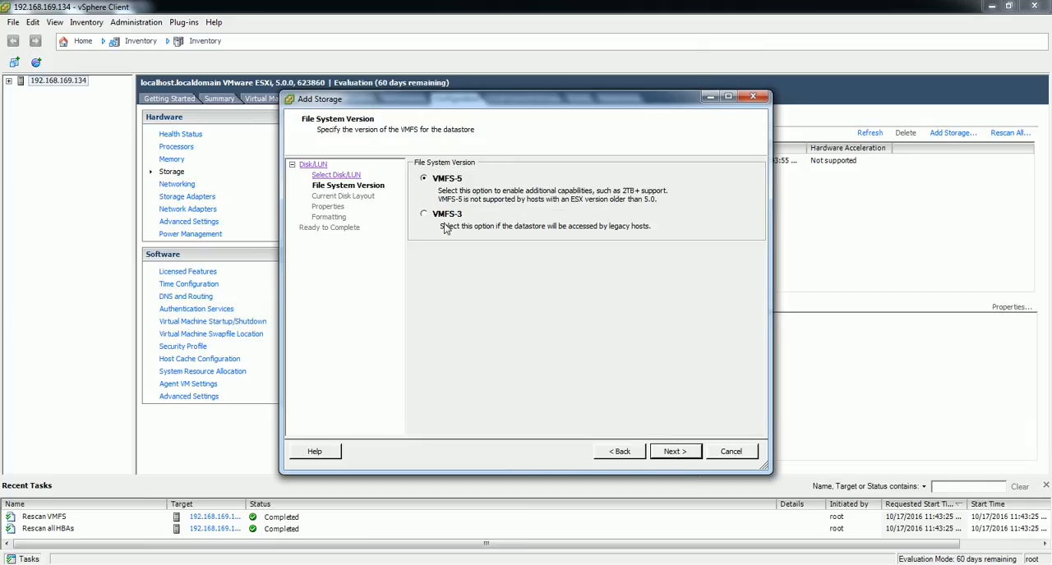
pyautogui.moveTo(427, 197)
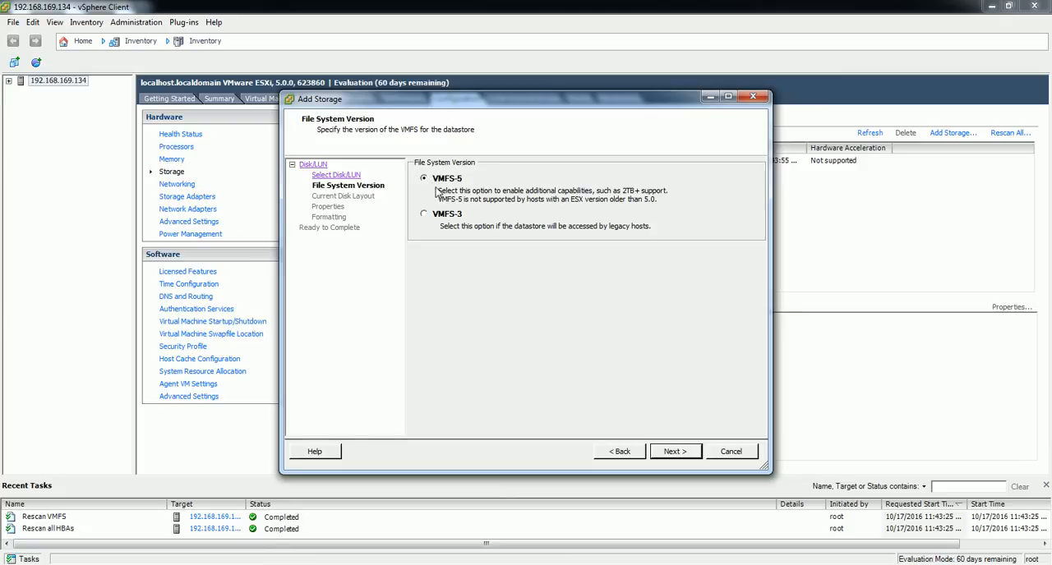
pyautogui.moveTo(460, 187)
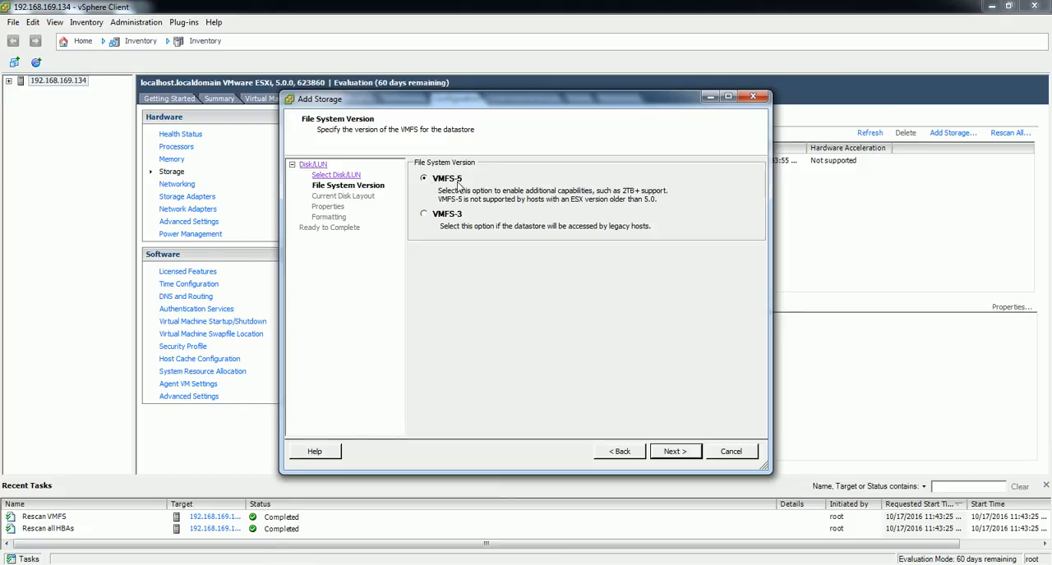
pyautogui.moveTo(464, 224)
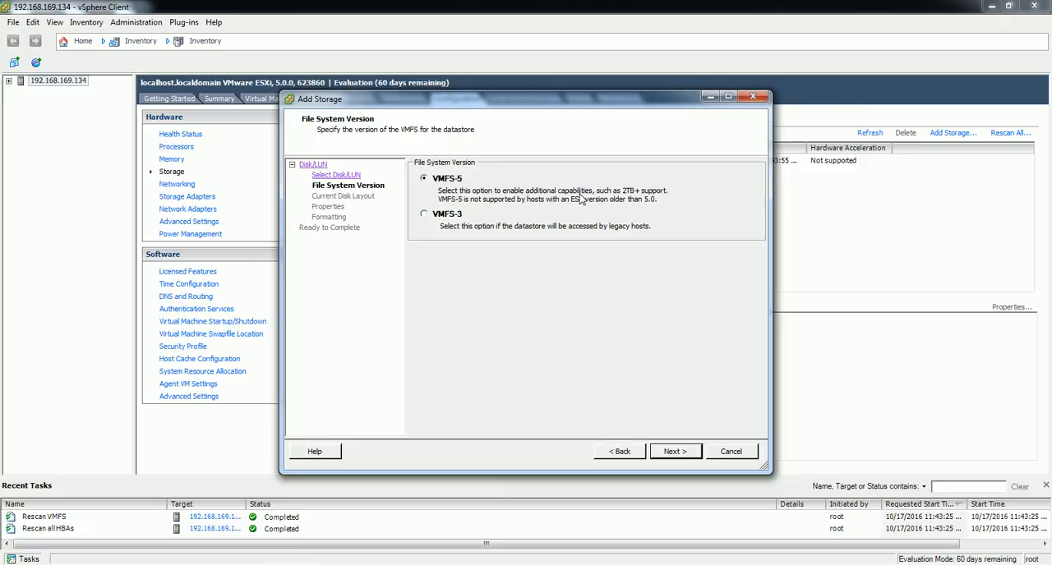
pyautogui.moveTo(656, 201)
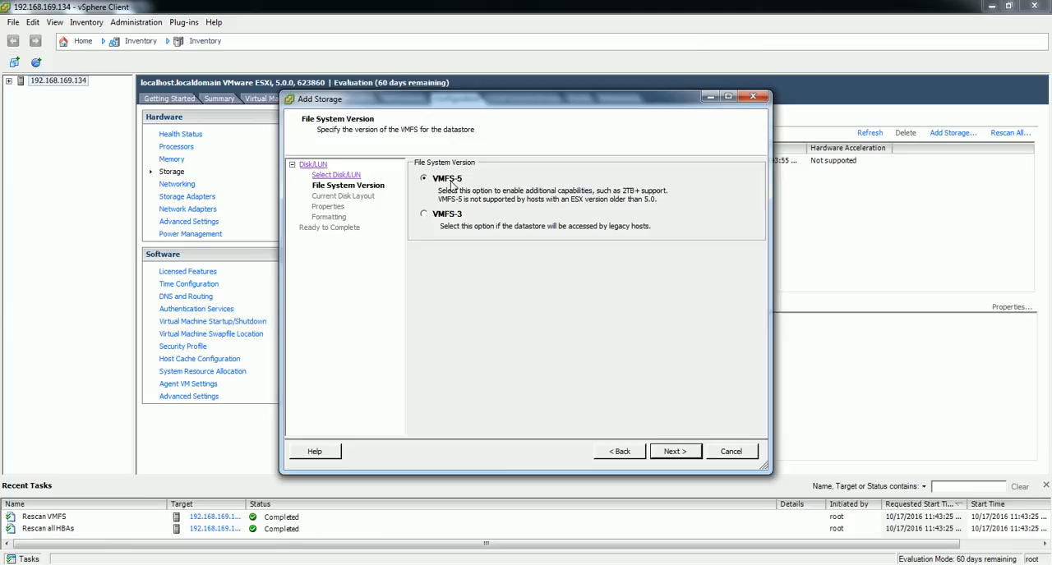
# Step: Keep VMFS-5 and accept the blank disk's single-partition layout
pyautogui.click(675, 451)
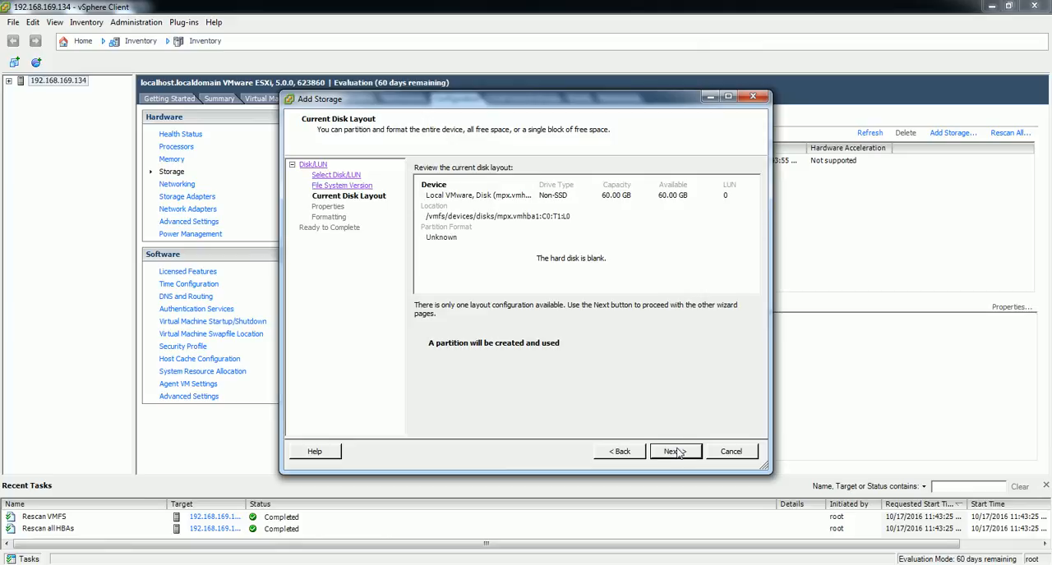
pyautogui.moveTo(670, 465)
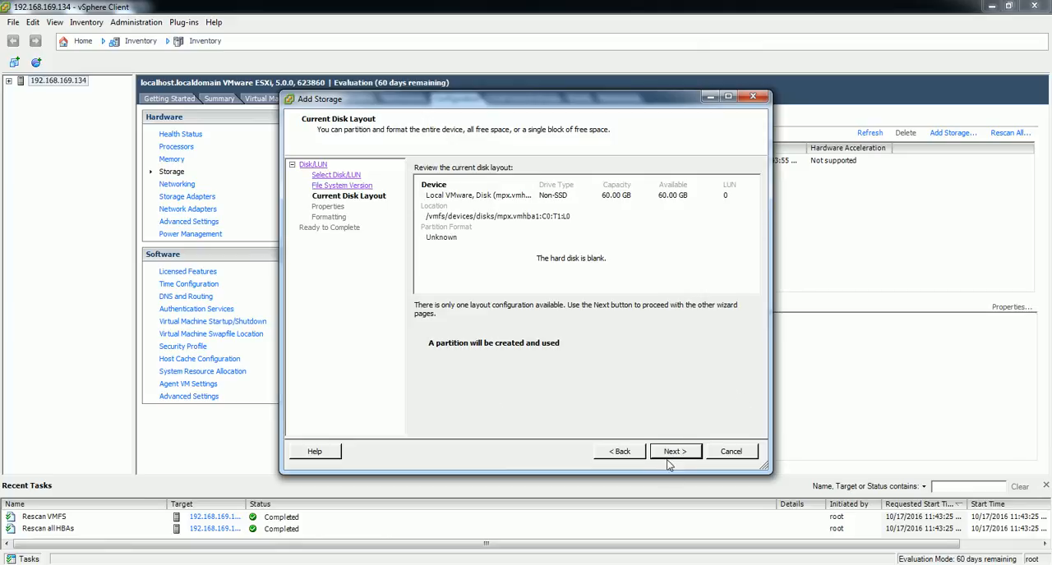
pyautogui.click(675, 451)
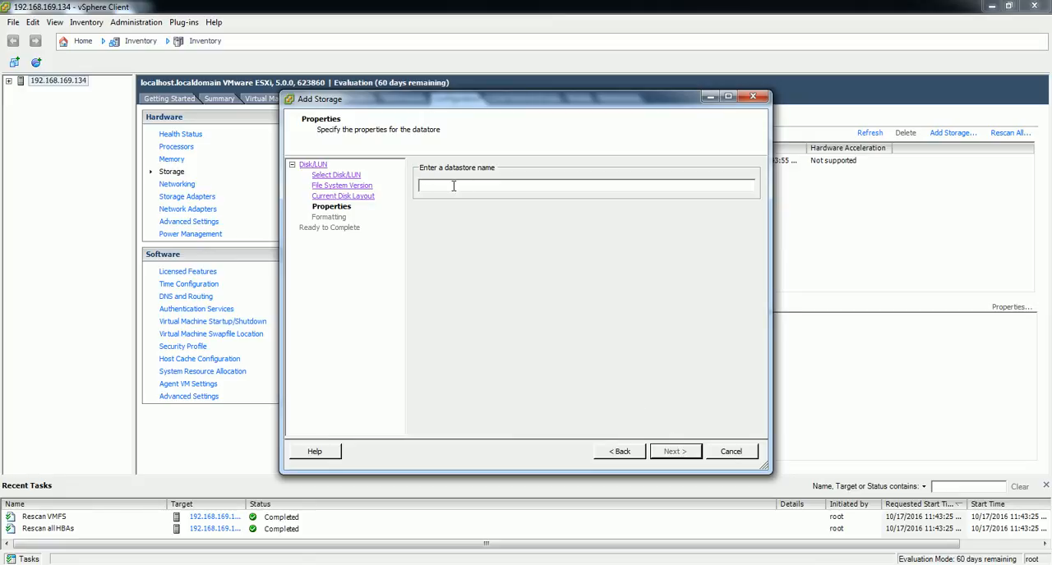
# Step: Name the datastore 'datastore_application', correcting the first entry, and continue to capacity settings
pyautogui.write('data')
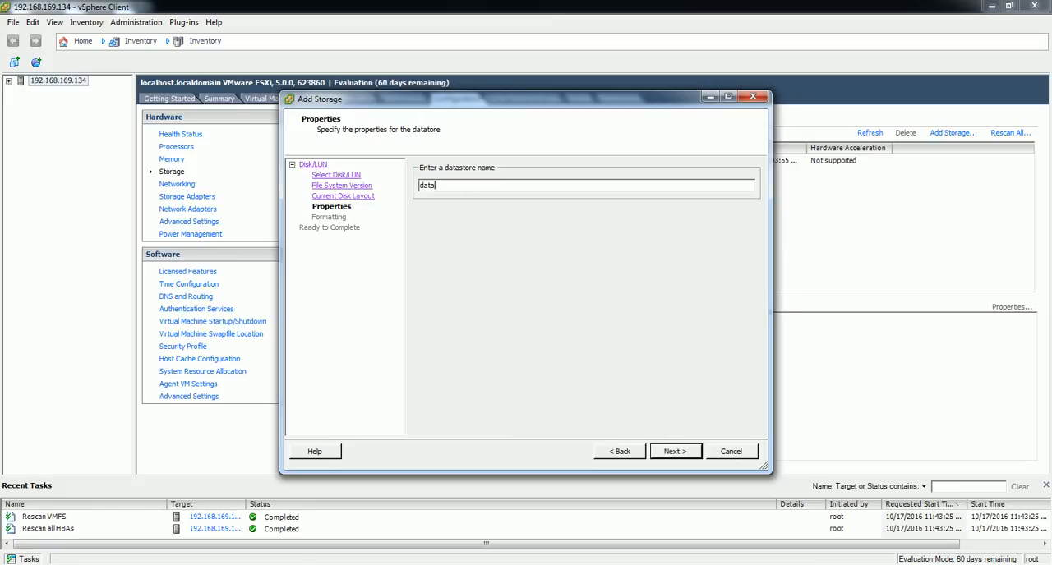
pyautogui.write('store')
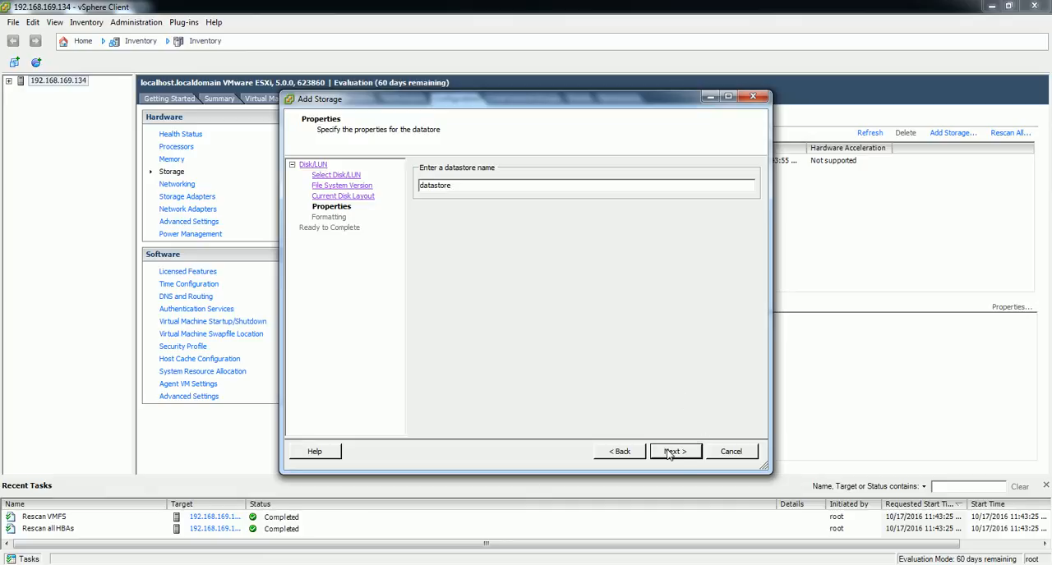
pyautogui.click(673, 451)
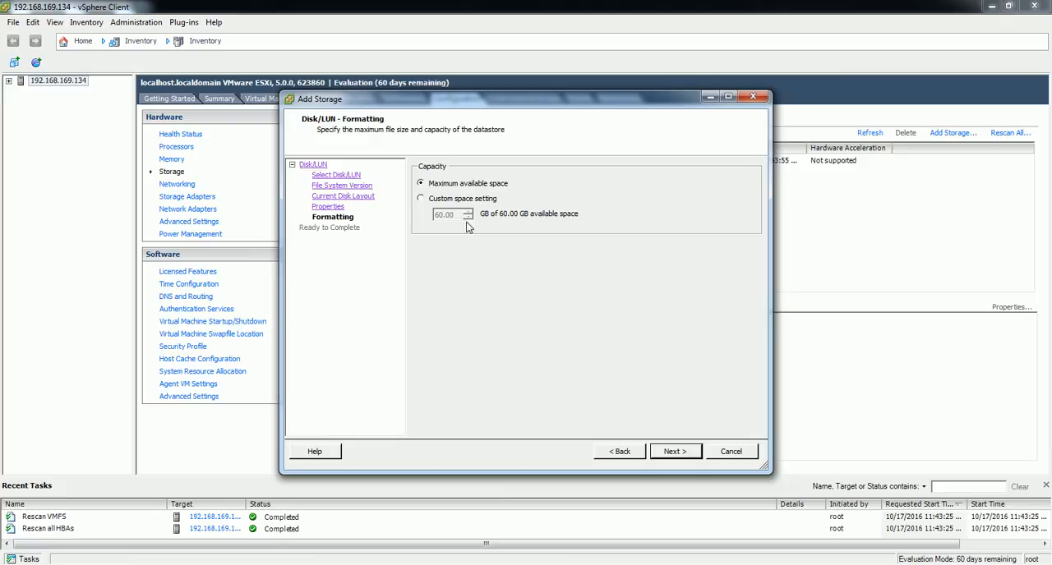
pyautogui.click(620, 451)
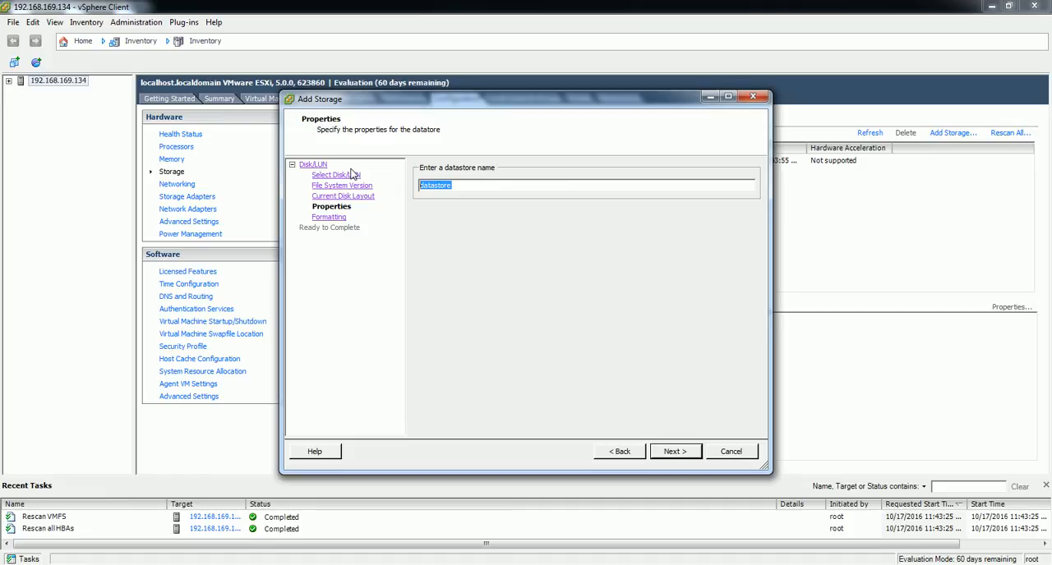
pyautogui.write('datast')
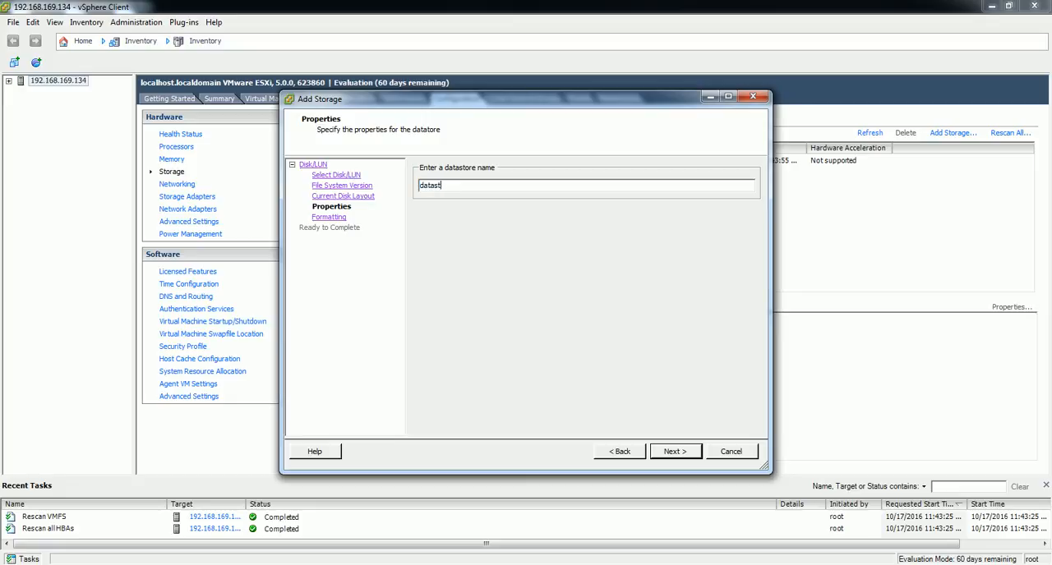
pyautogui.write('ore_')
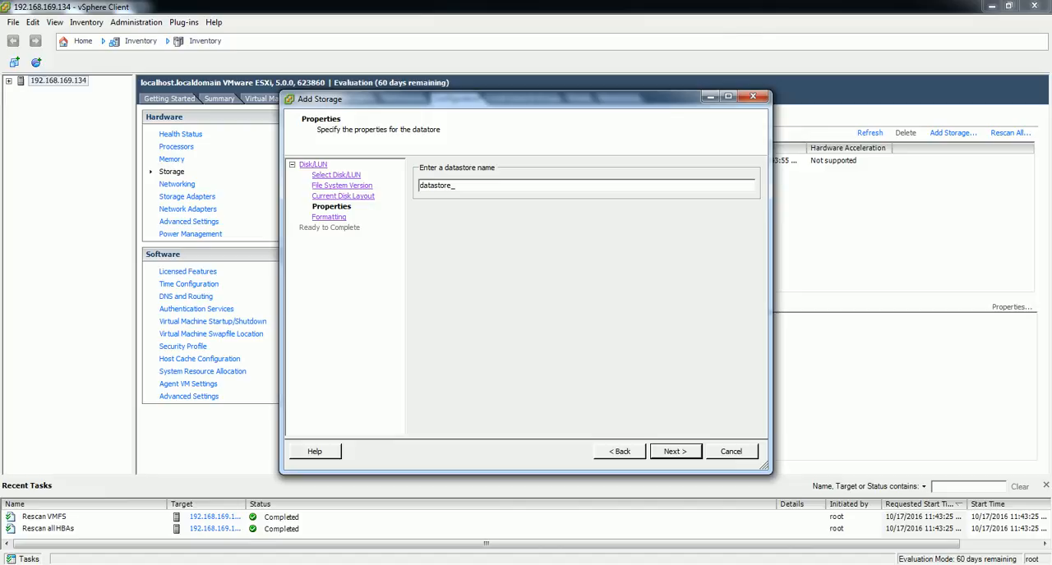
pyautogui.write('aa')
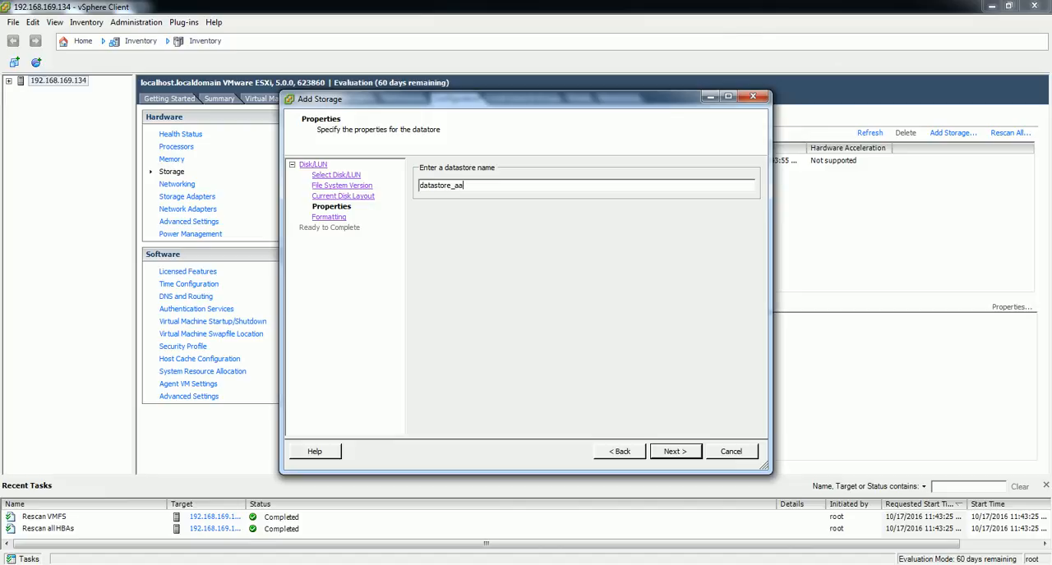
pyautogui.write('pplication')
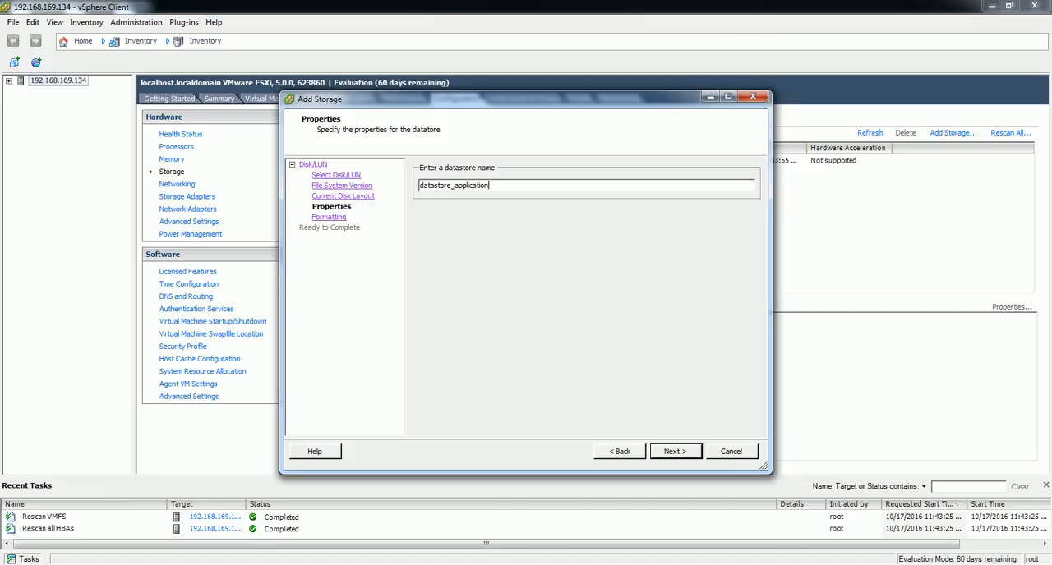
pyautogui.click(674, 451)
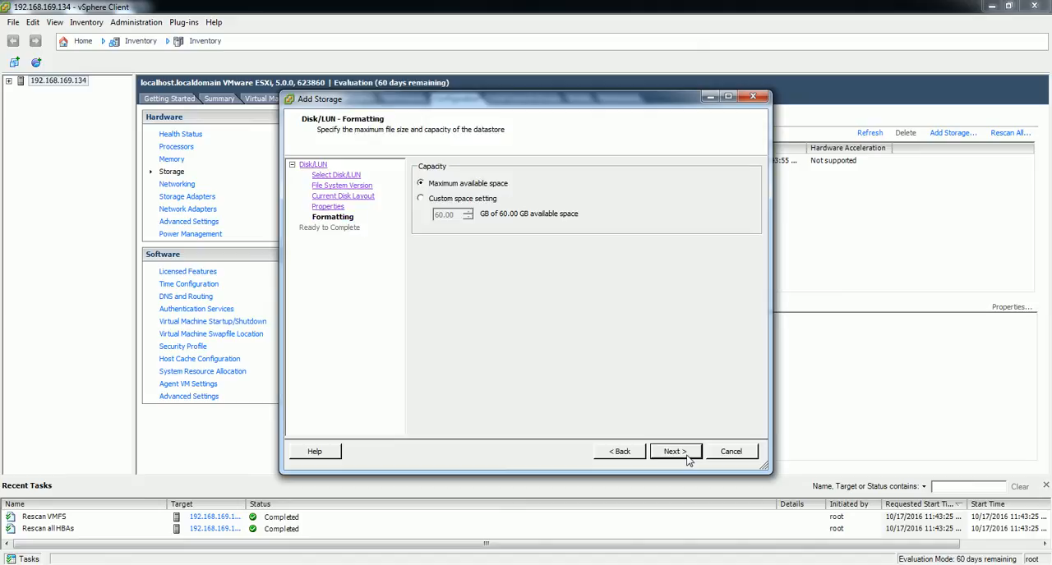
pyautogui.moveTo(622, 209)
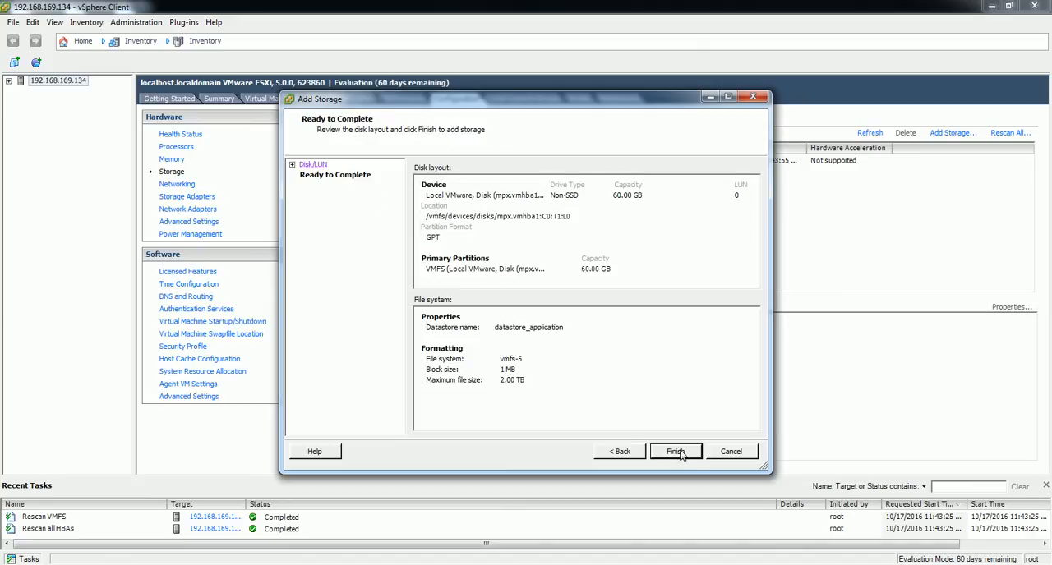
# Step: Finish the Add Storage wizard to create the 59.75 GB datastore_application
pyautogui.click(674, 451)
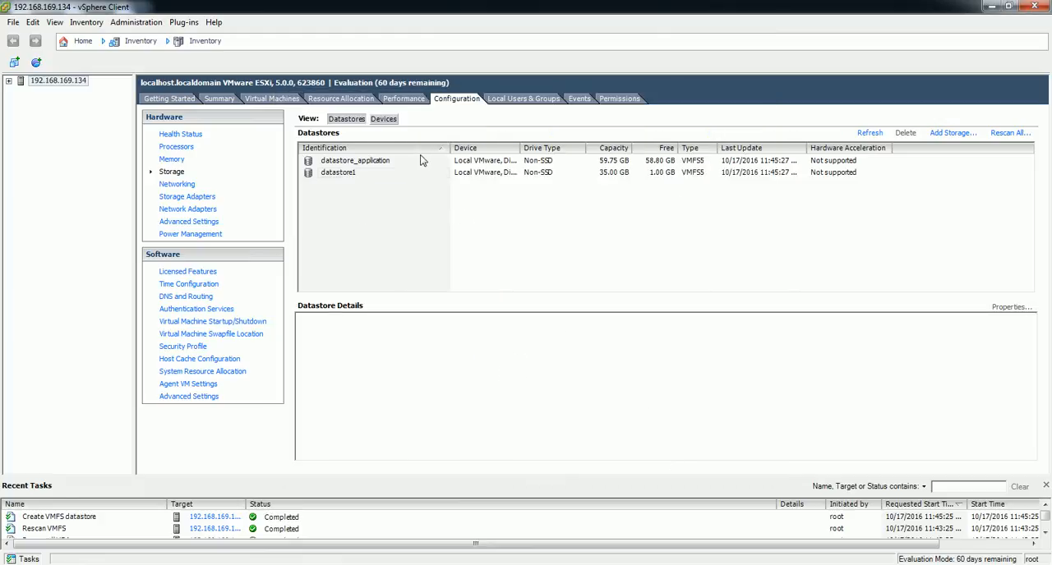
# Step: Select datastore_application to view its details: 59.75 GB capacity, 58.80 GB free, VMFS 5.54
pyautogui.click(354, 160)
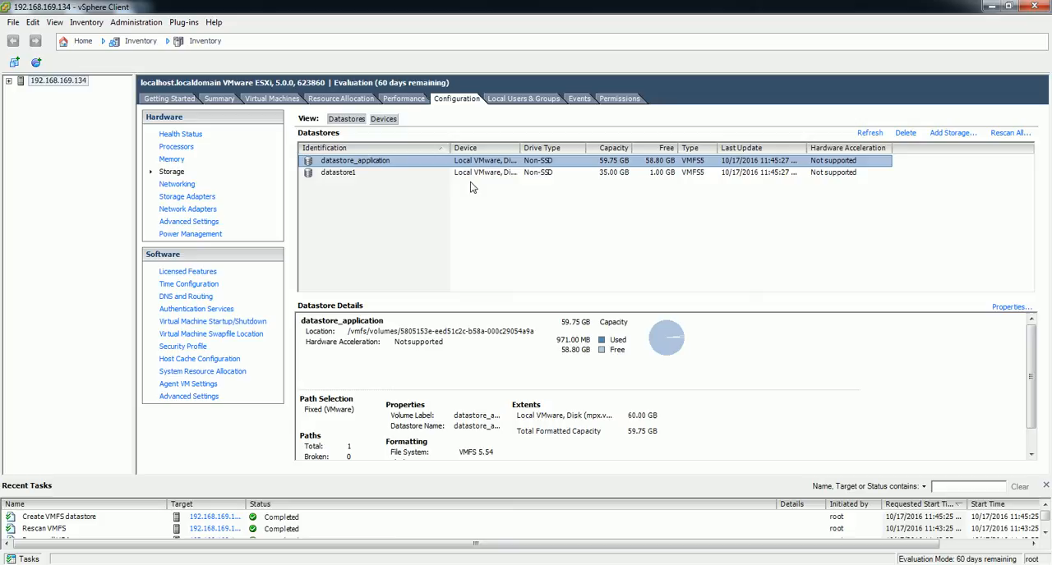
pyautogui.moveTo(361, 319)
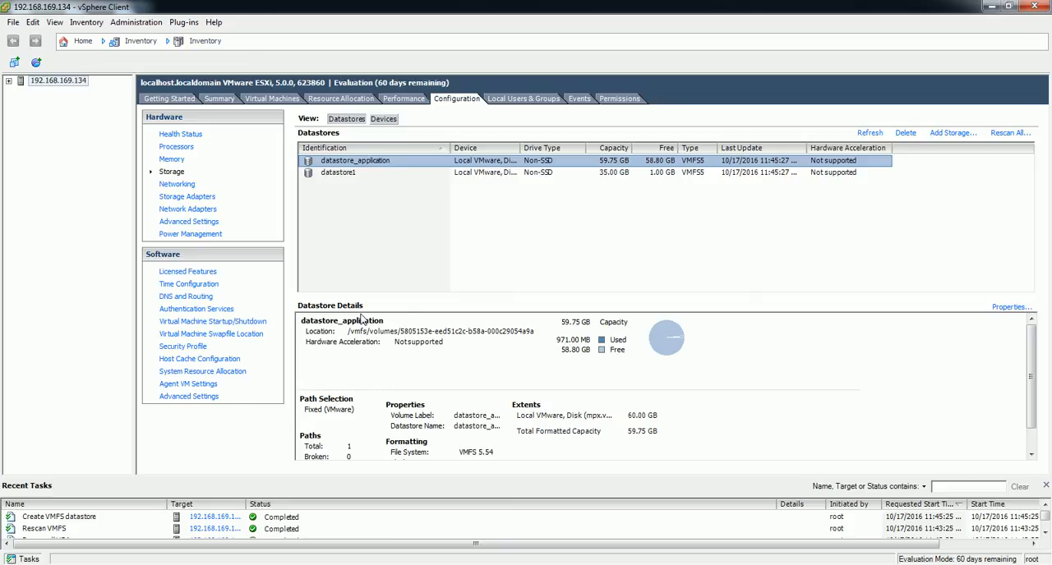
pyautogui.moveTo(345, 334)
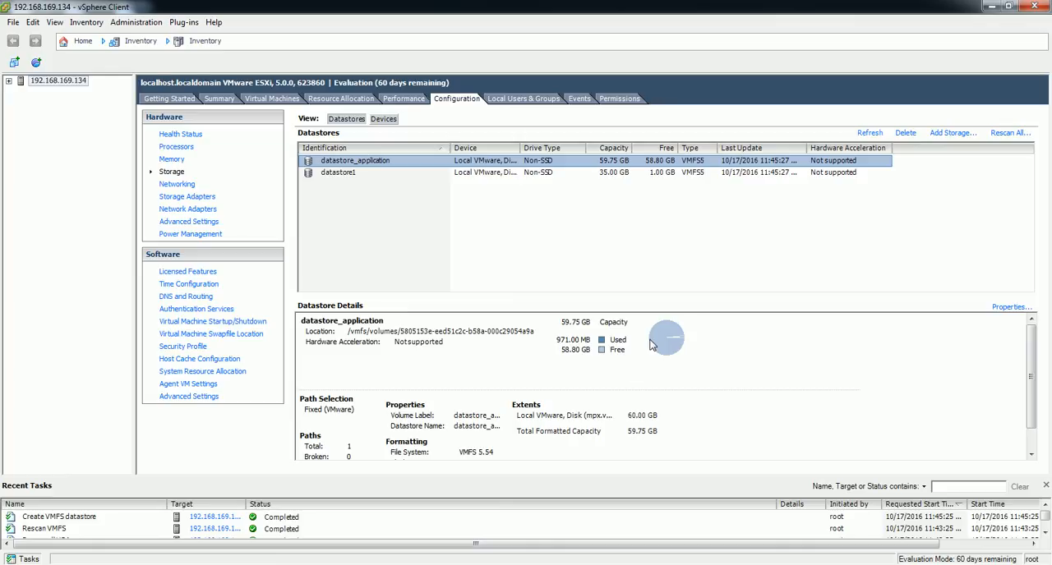
pyautogui.moveTo(509, 430)
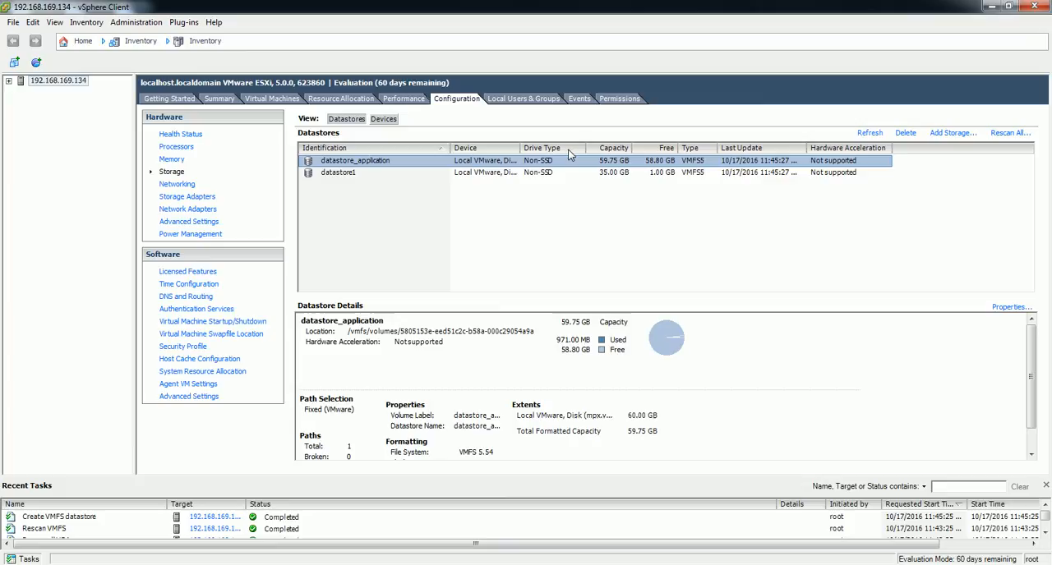
pyautogui.moveTo(493, 113)
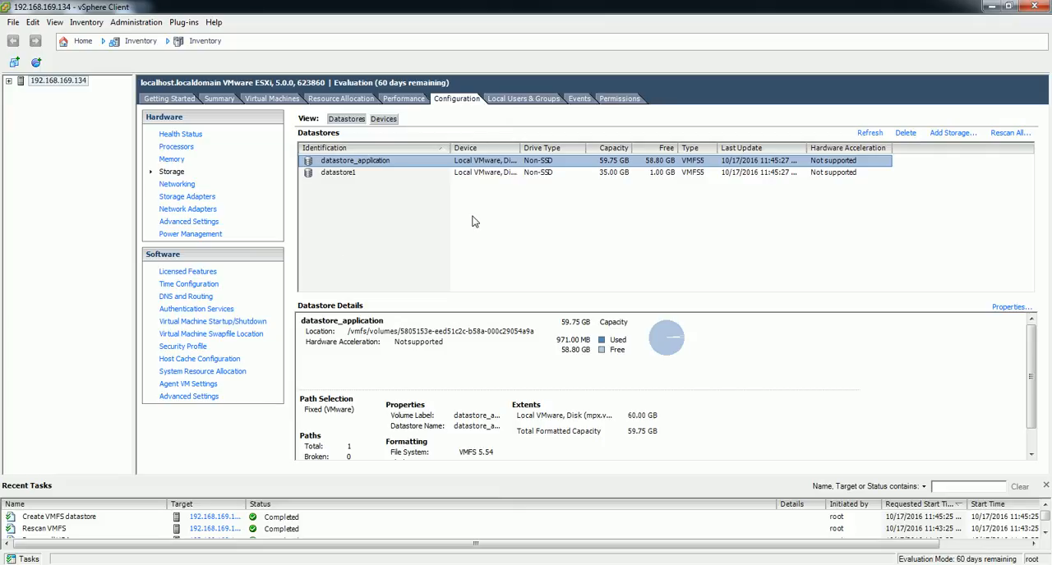
pyautogui.moveTo(404, 190)
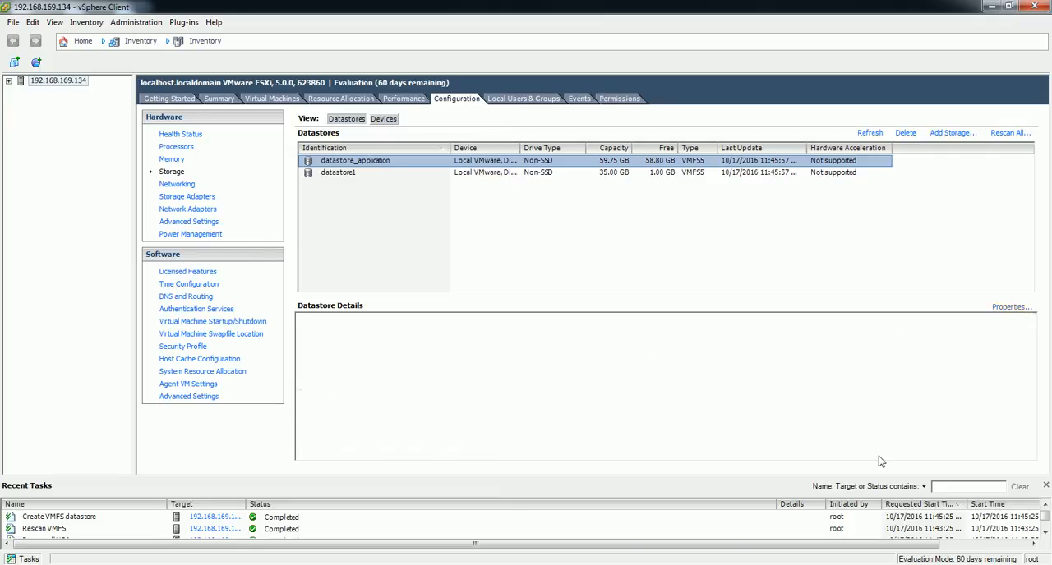
pyautogui.click(355, 160)
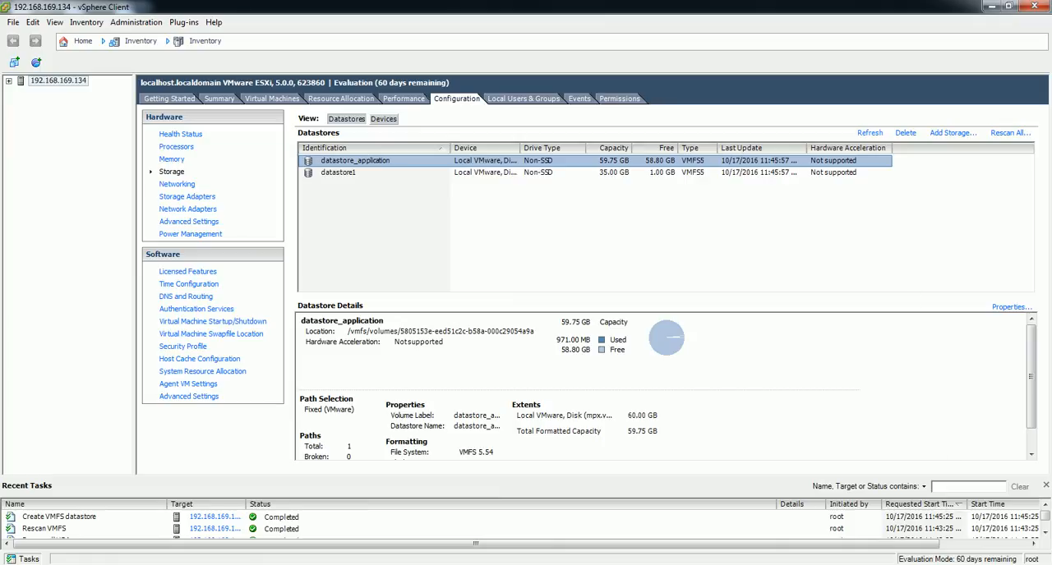